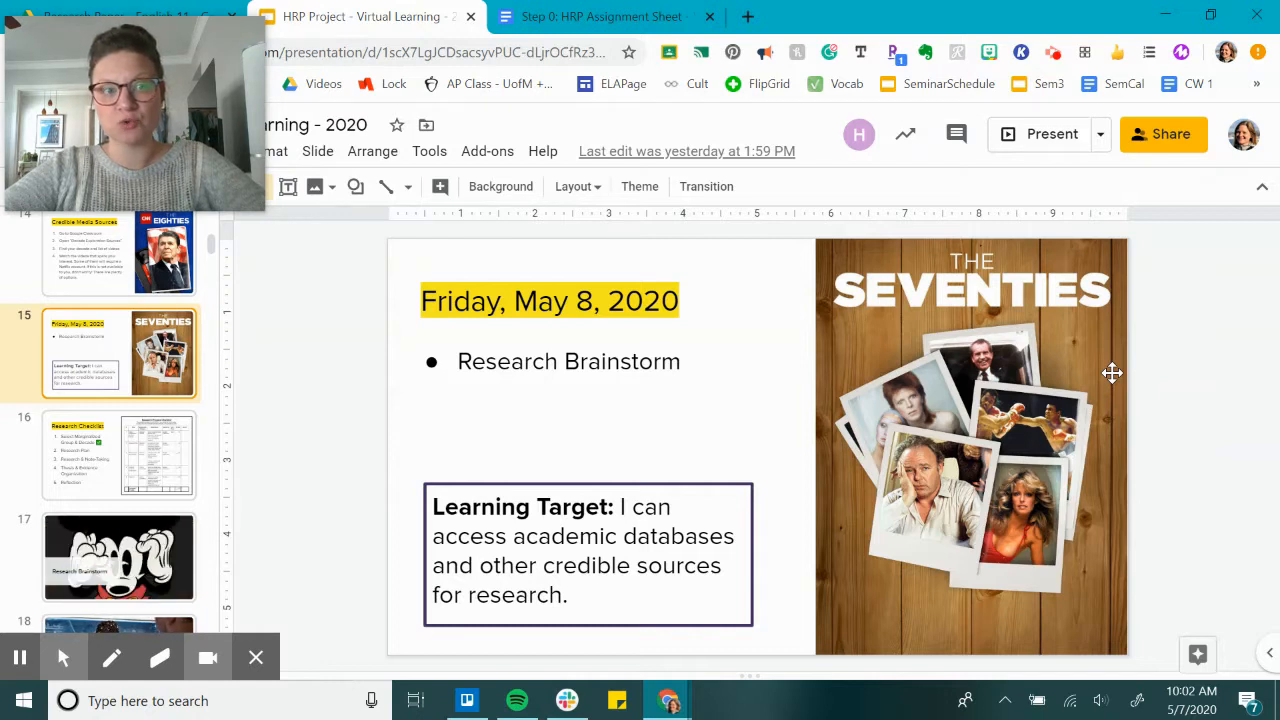
mouse_move(912, 346)
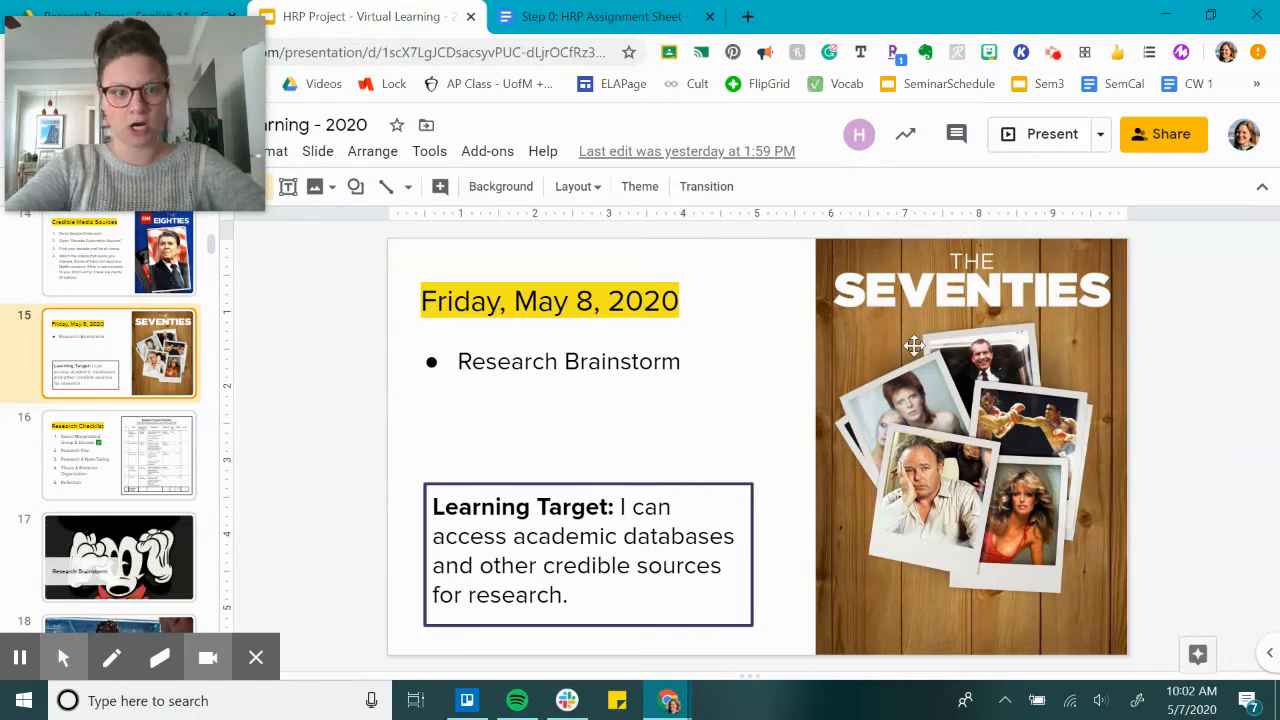
Step: Show the Research Checklist slide, then bring up the HRP assignment sheet document
left_click(120, 456)
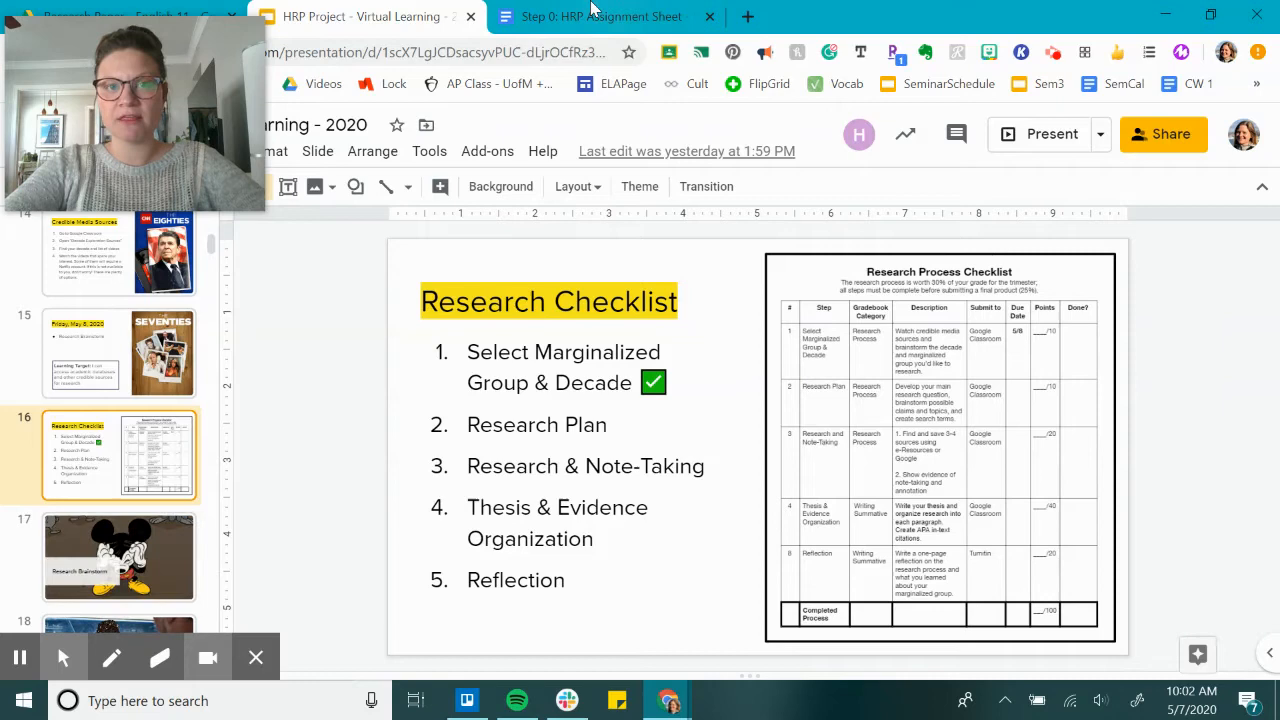
left_click(600, 16)
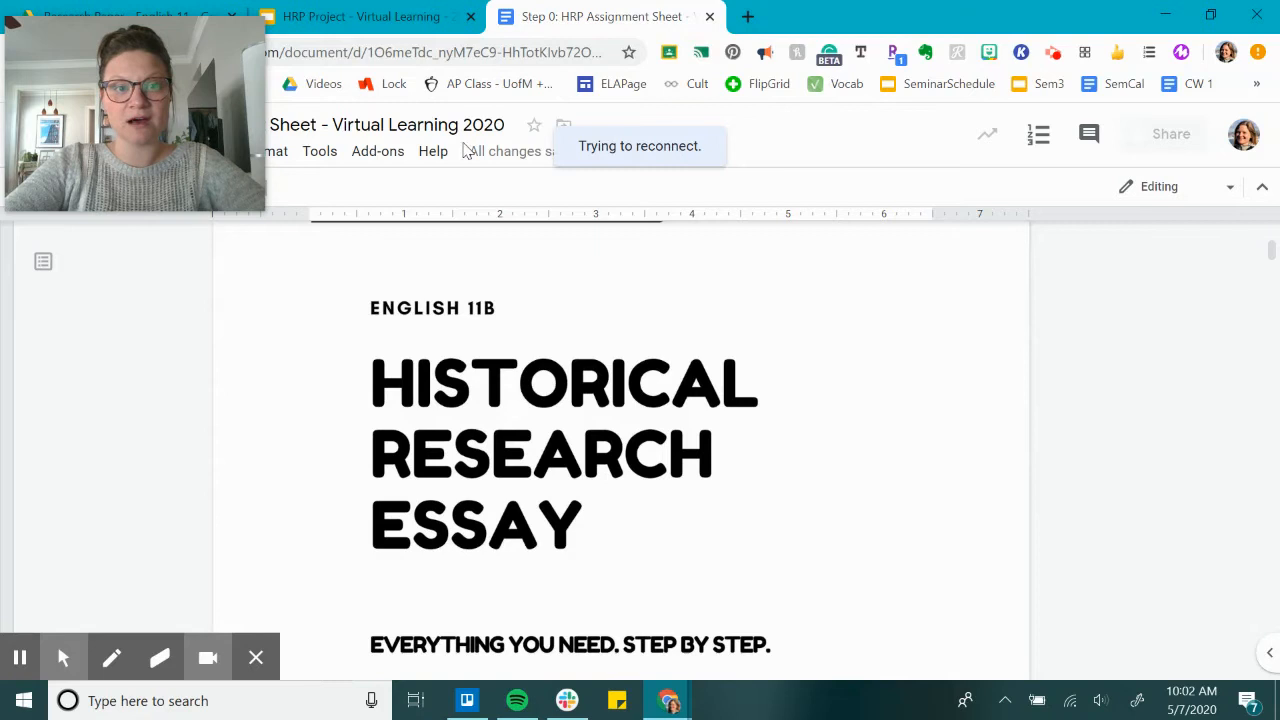
mouse_move(560, 352)
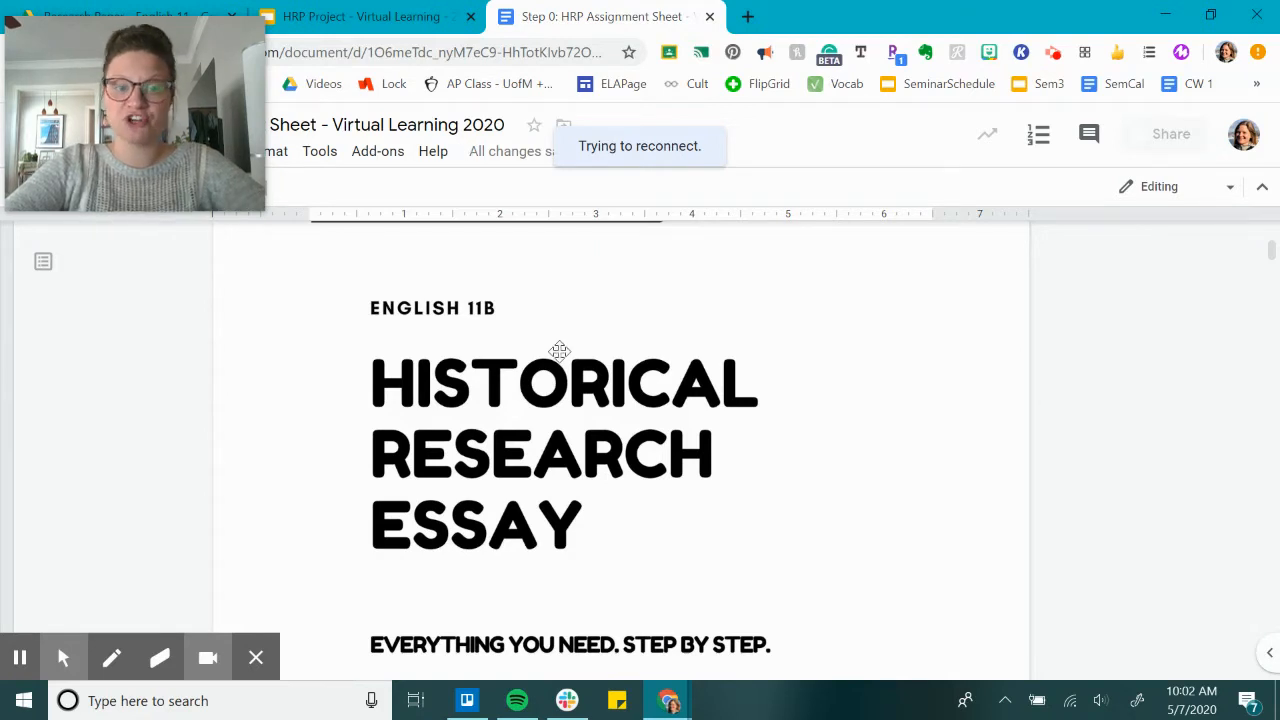
mouse_move(722, 492)
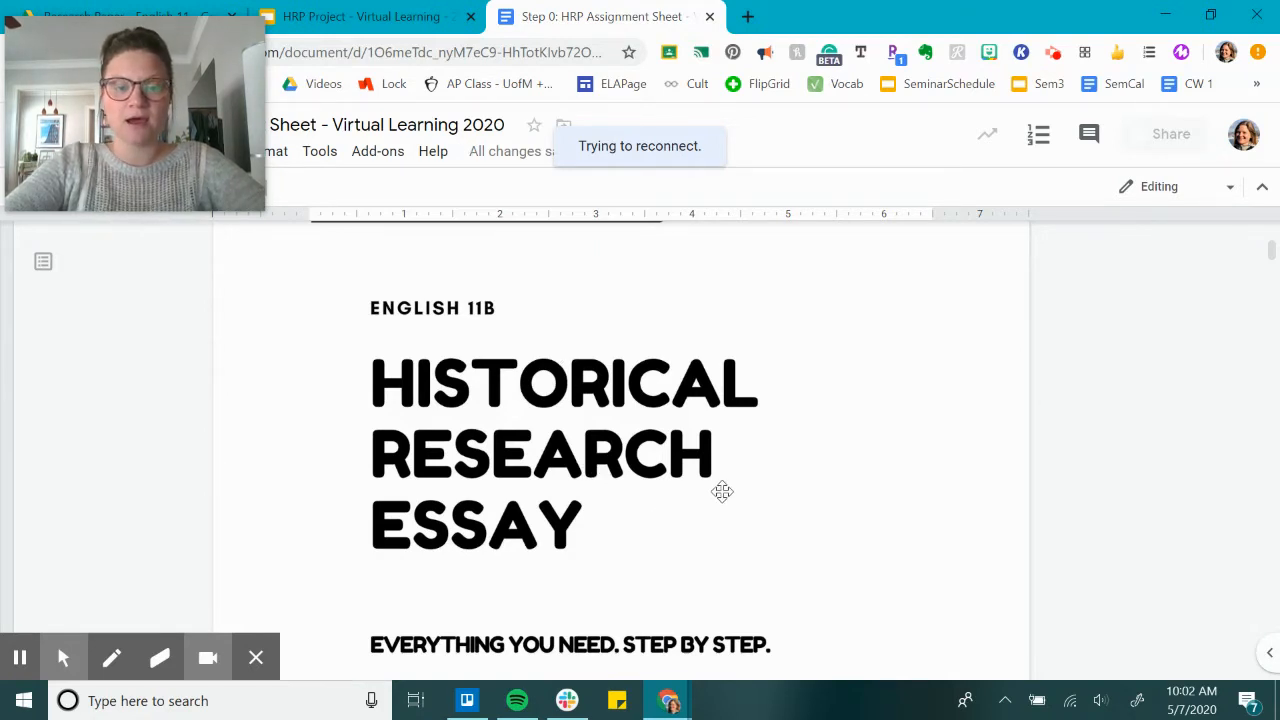
Step: Scroll the assignment sheet past its title page to the five-paragraph structure and APA format requirements
scroll("down", 3)
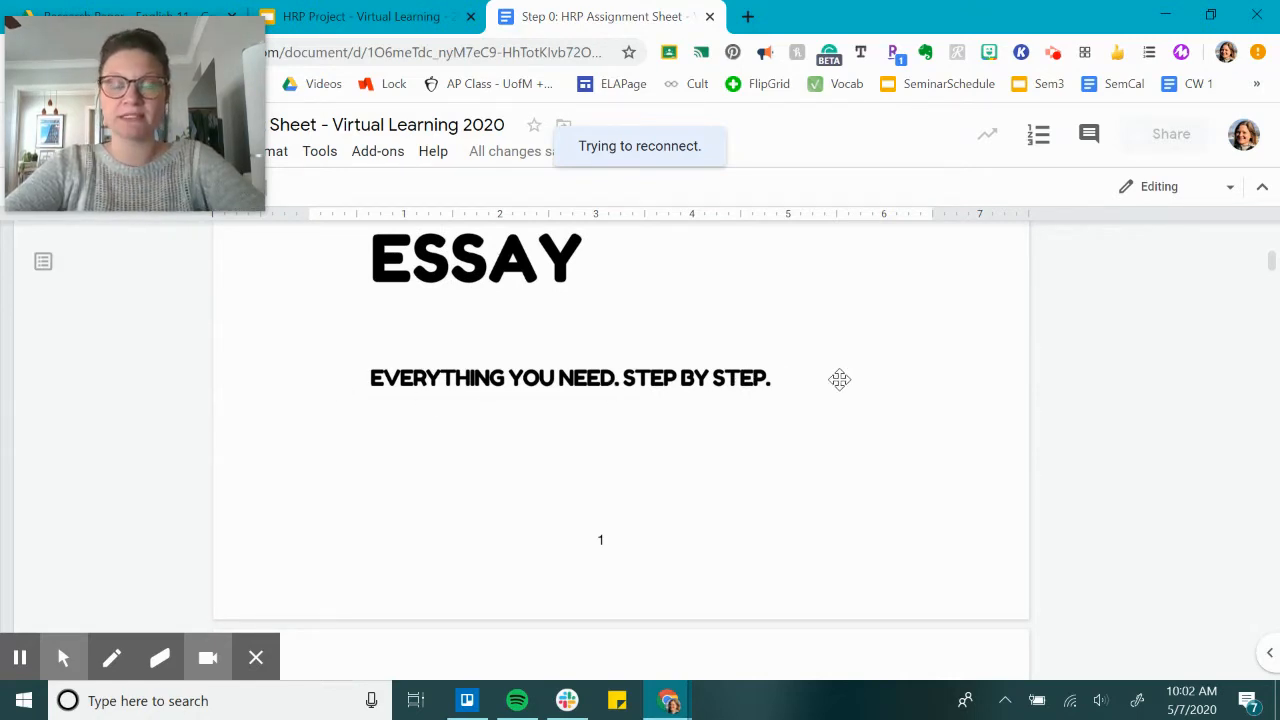
scroll("down", 3)
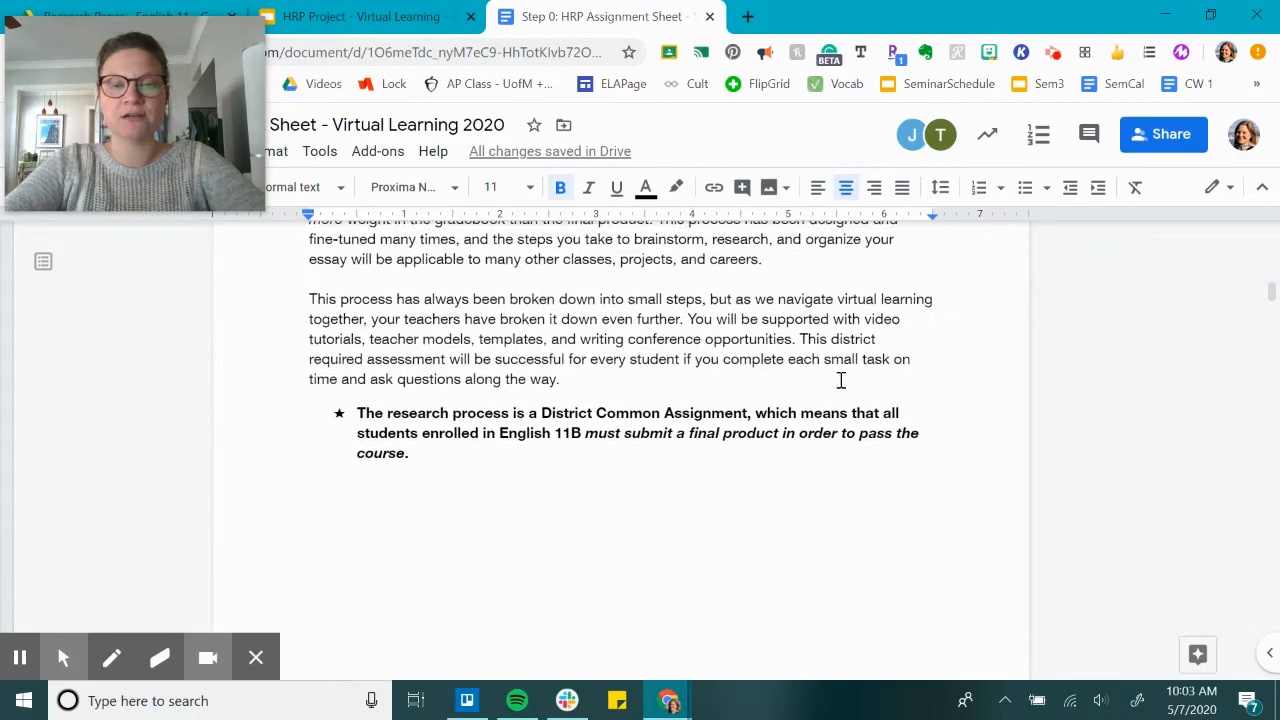
scroll("down", 3)
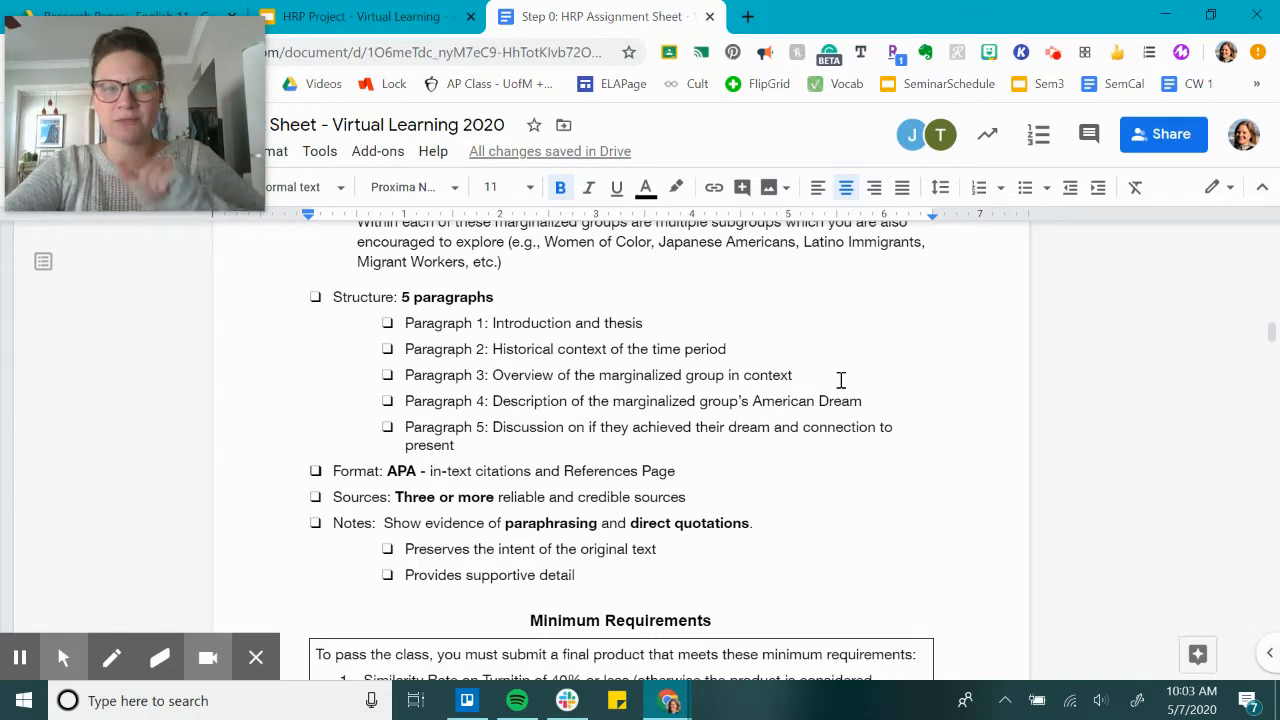
Step: Scroll through the Research Process Checklist table's steps, due dates and points down to Reflection
scroll("down", 3)
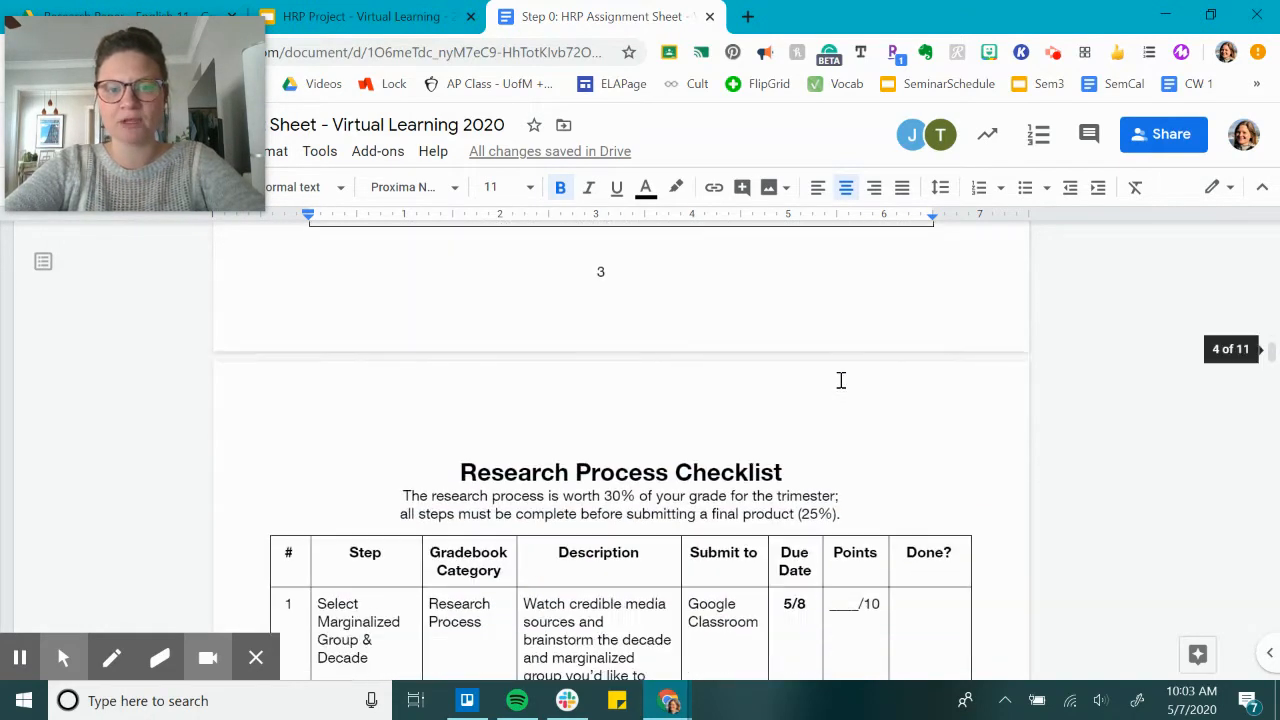
scroll("down", 3)
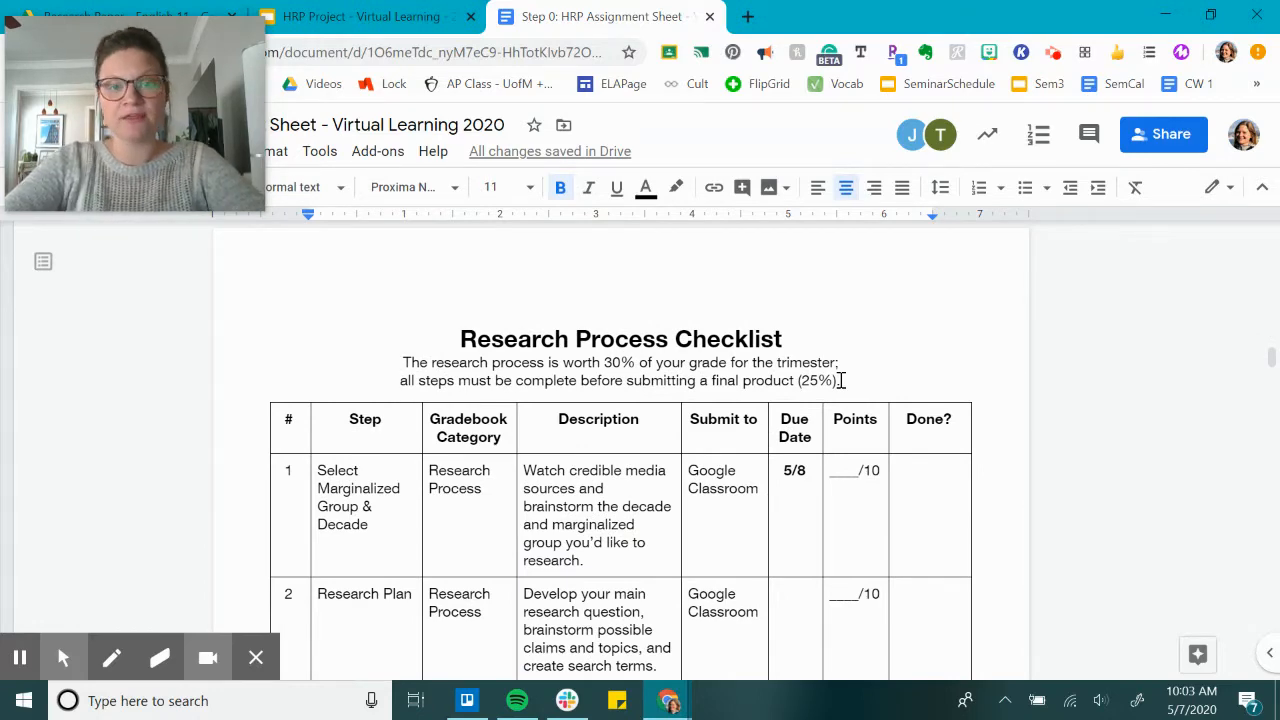
scroll("down", 3)
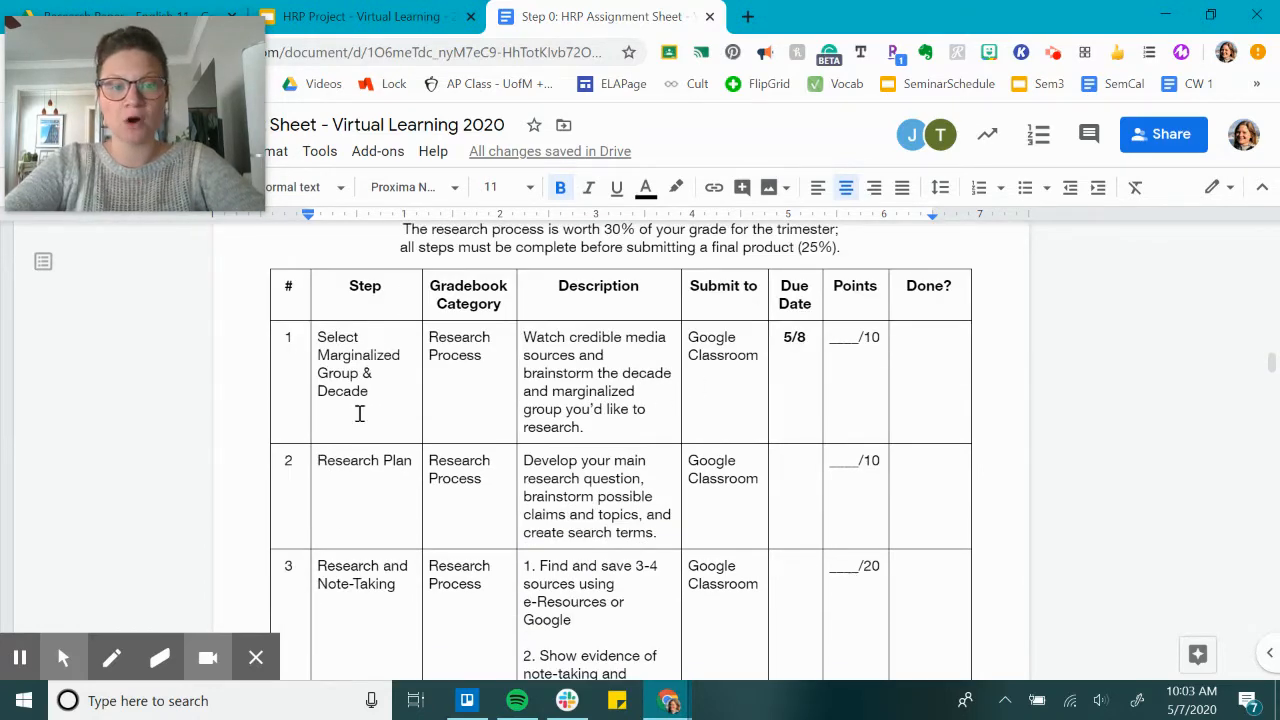
scroll("down", 3)
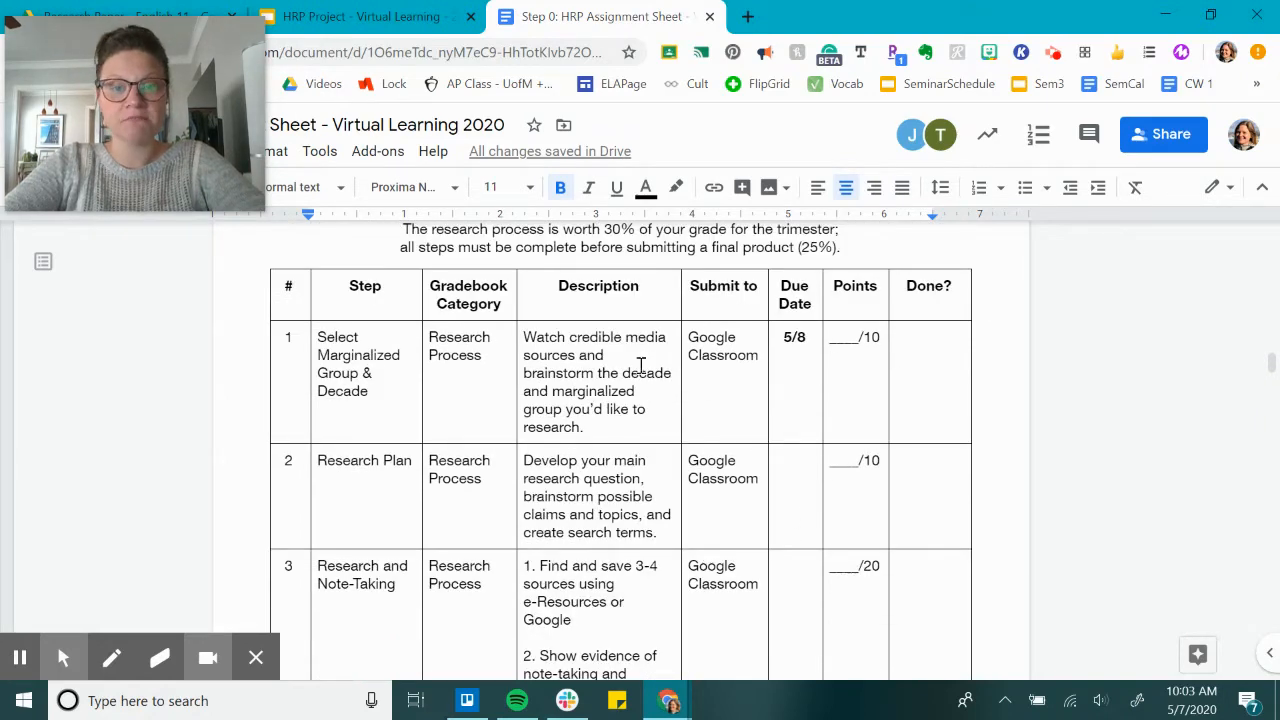
mouse_move(556, 552)
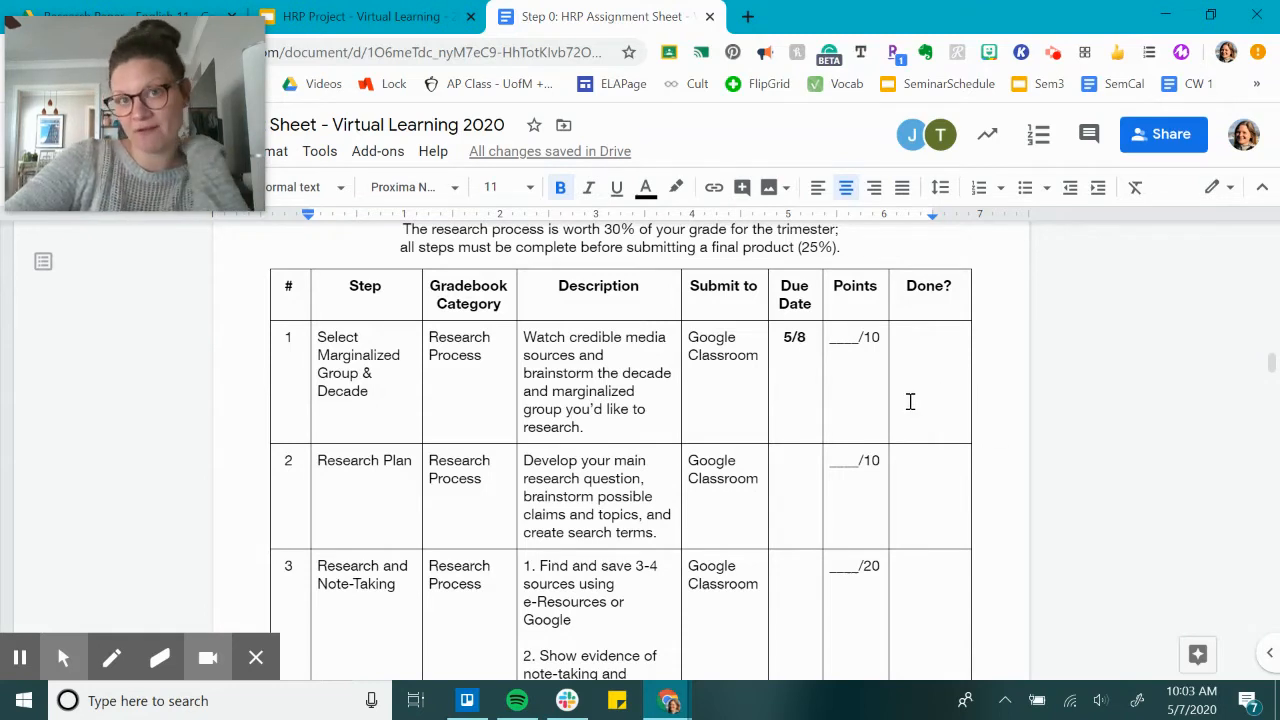
mouse_move(704, 532)
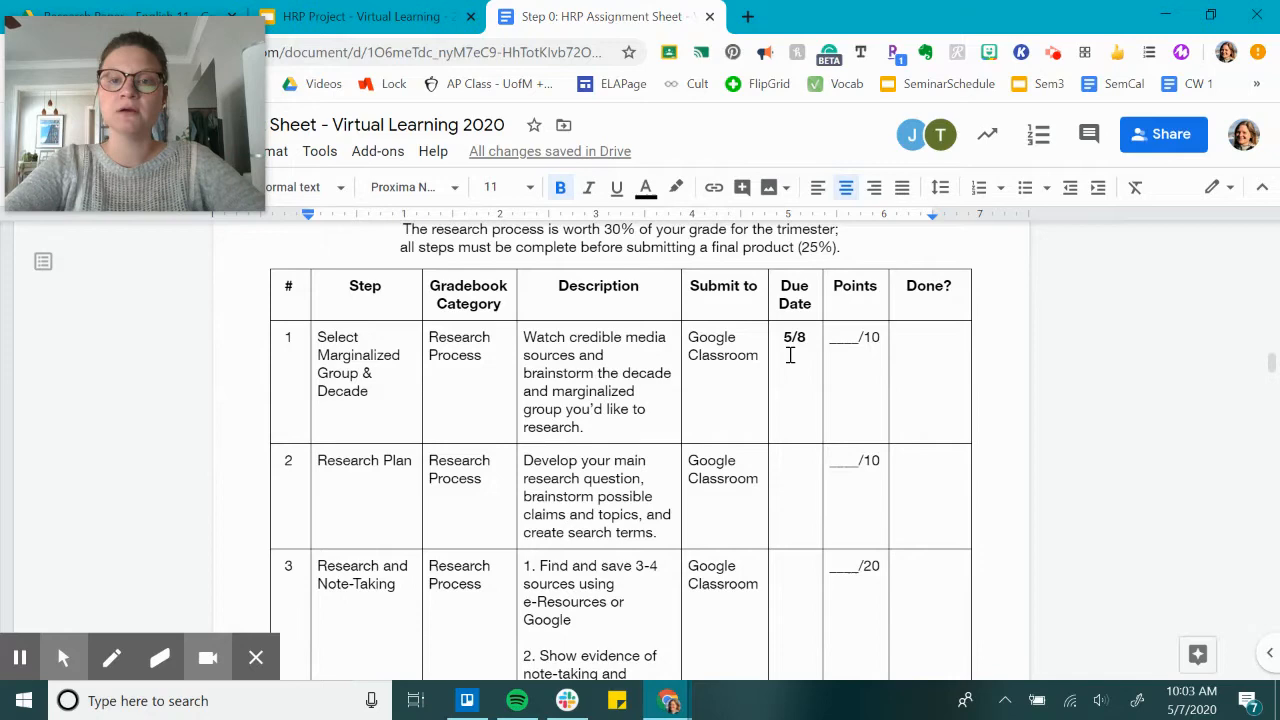
mouse_move(790, 308)
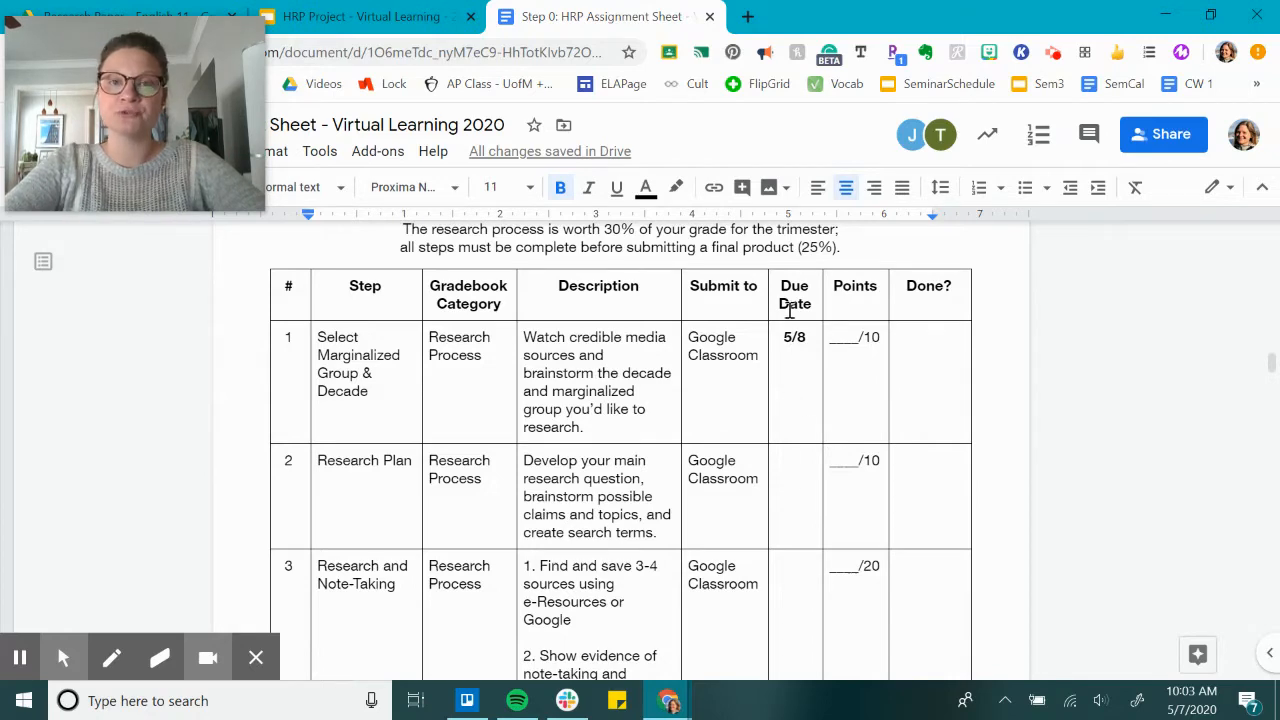
scroll("down", 3)
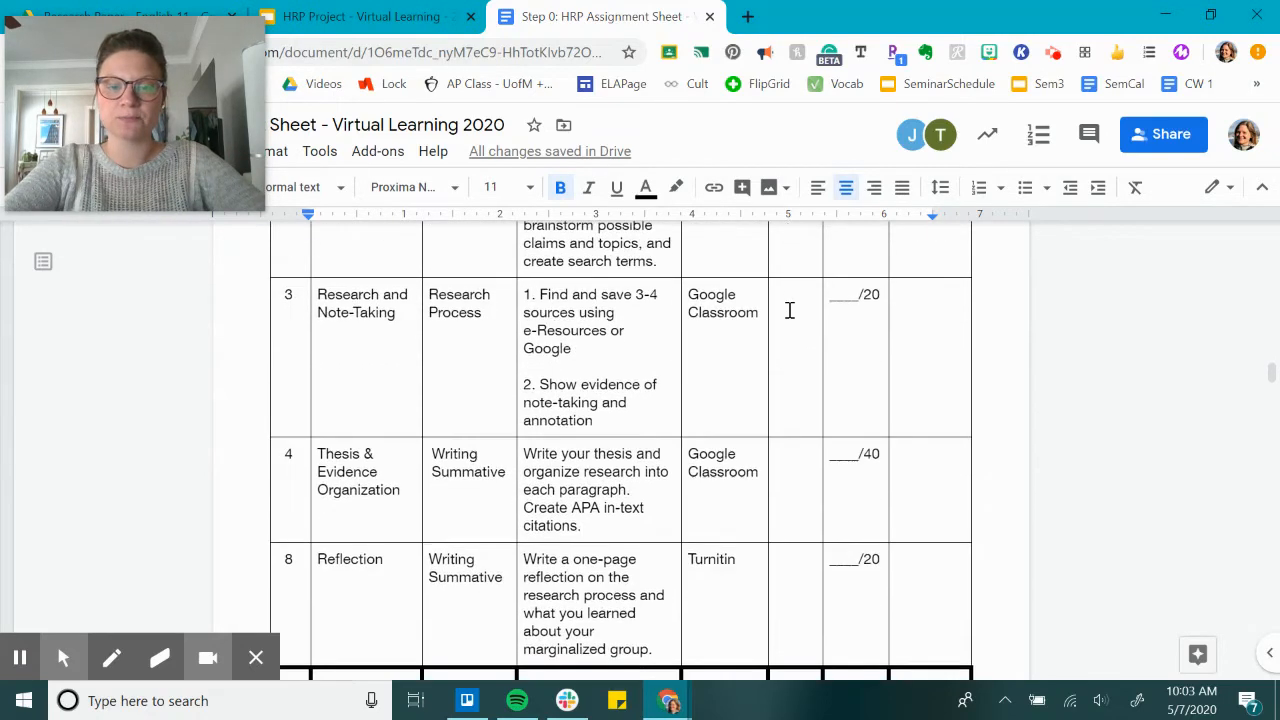
scroll("down", 3)
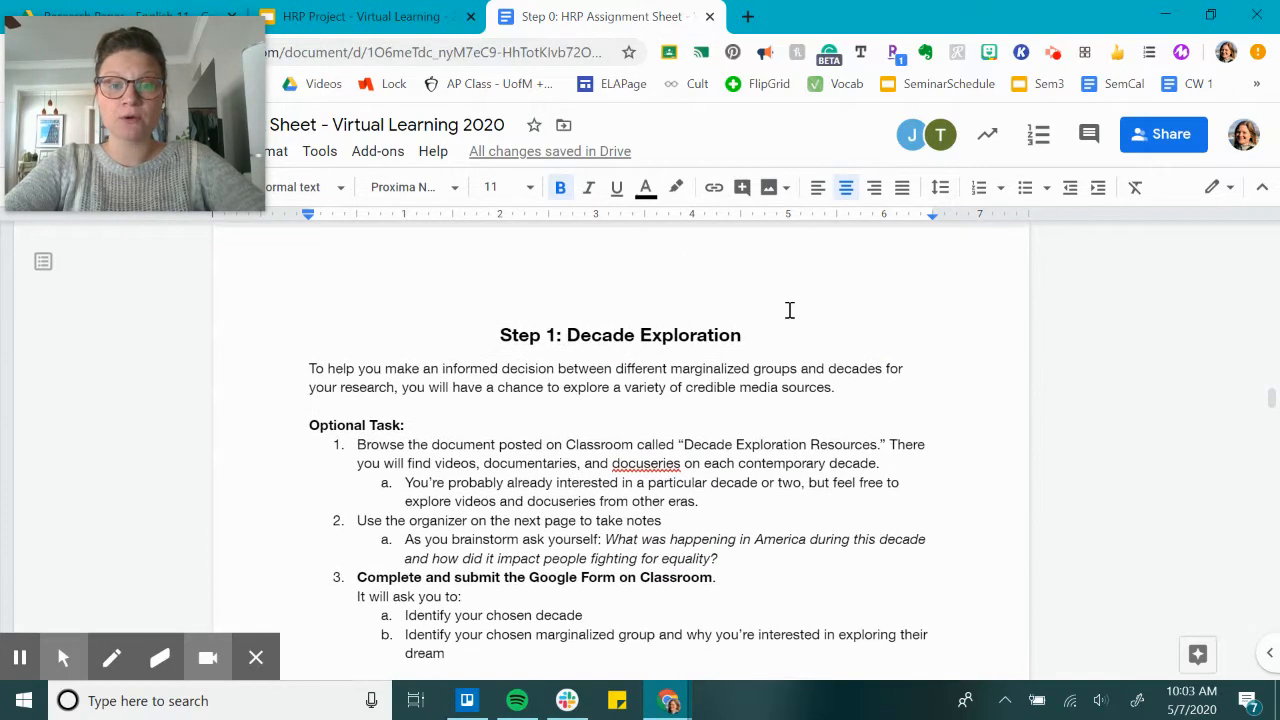
Step: Scroll past Step 1: Decade Exploration to Step 2: Research Plan, then return to the slide deck
scroll("down", 3)
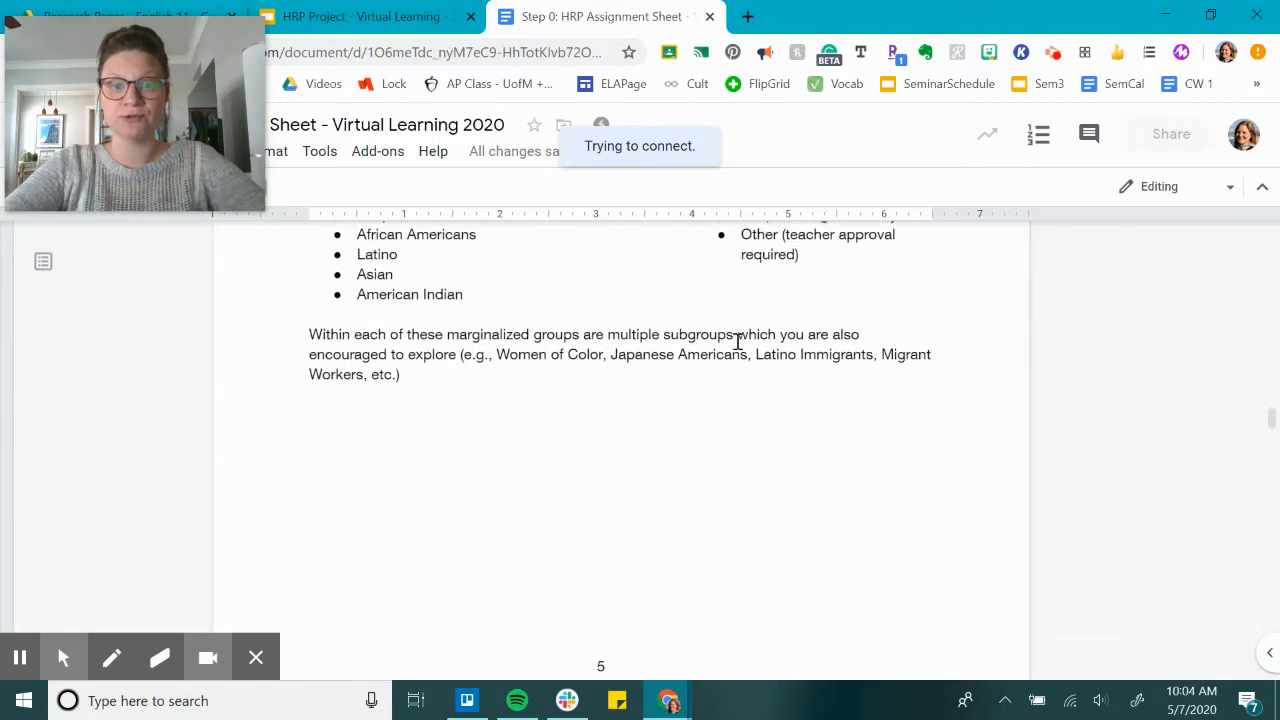
scroll("down", 3)
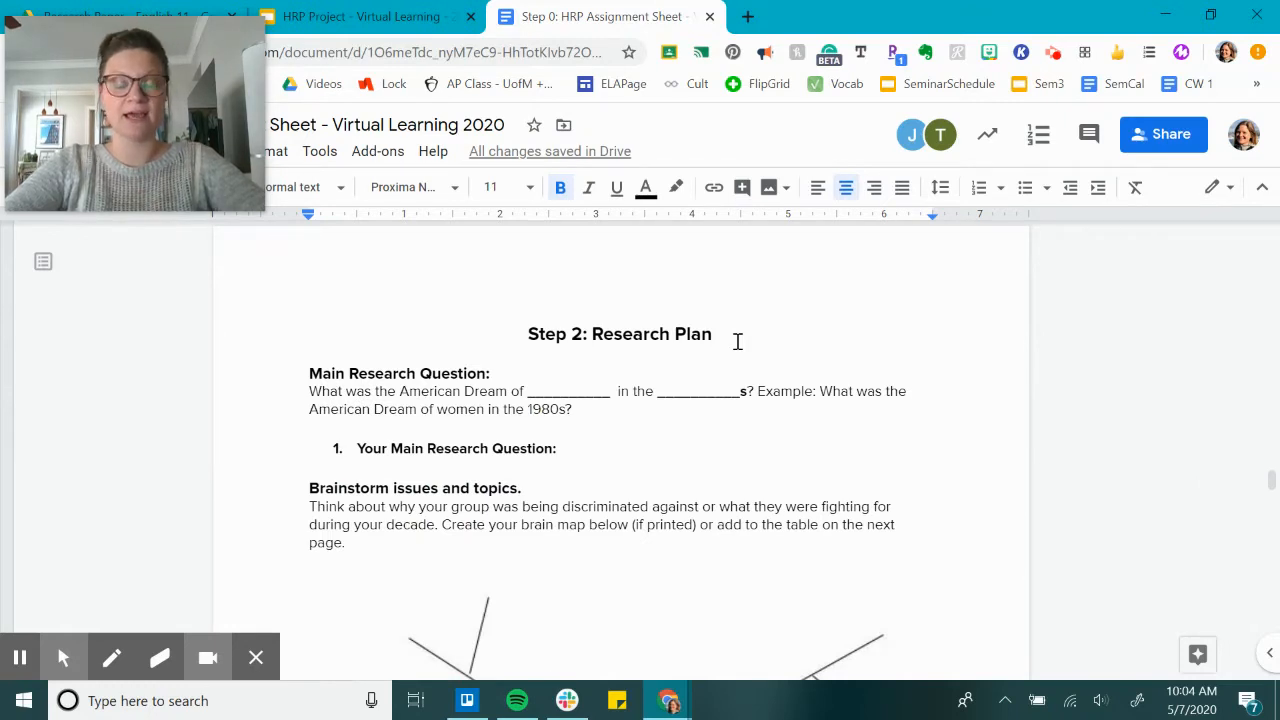
mouse_move(748, 336)
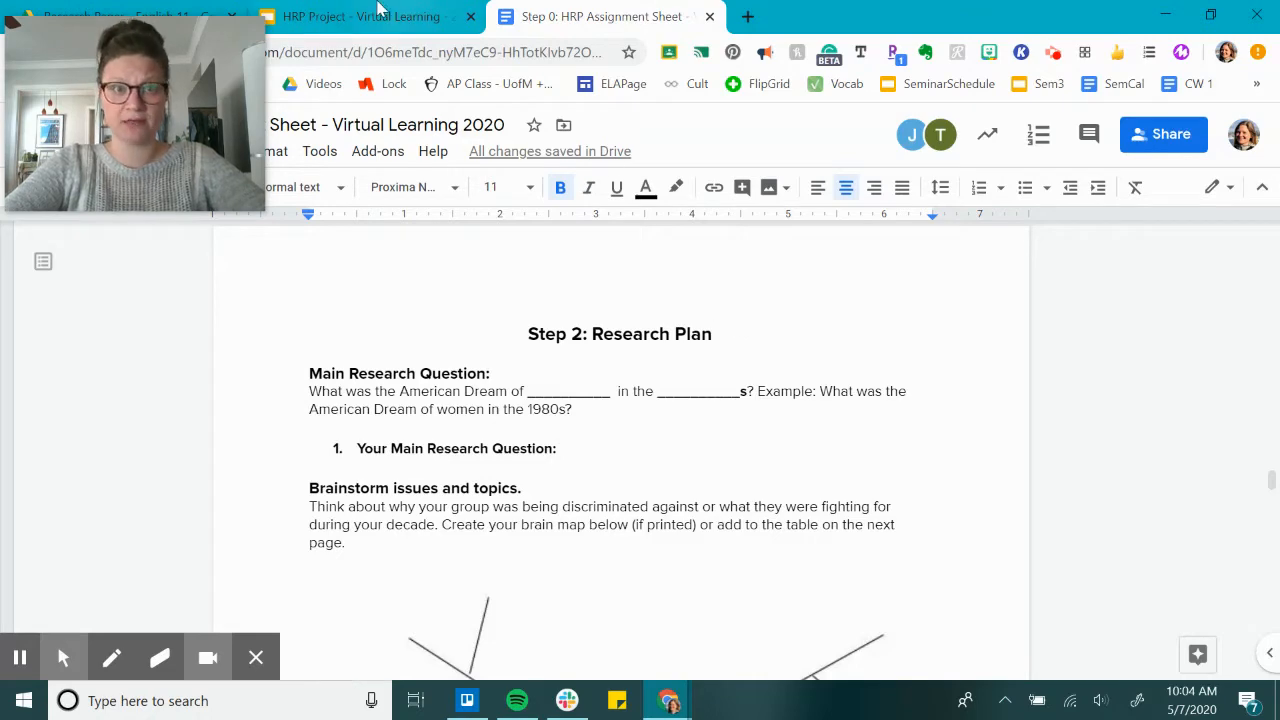
left_click(360, 16)
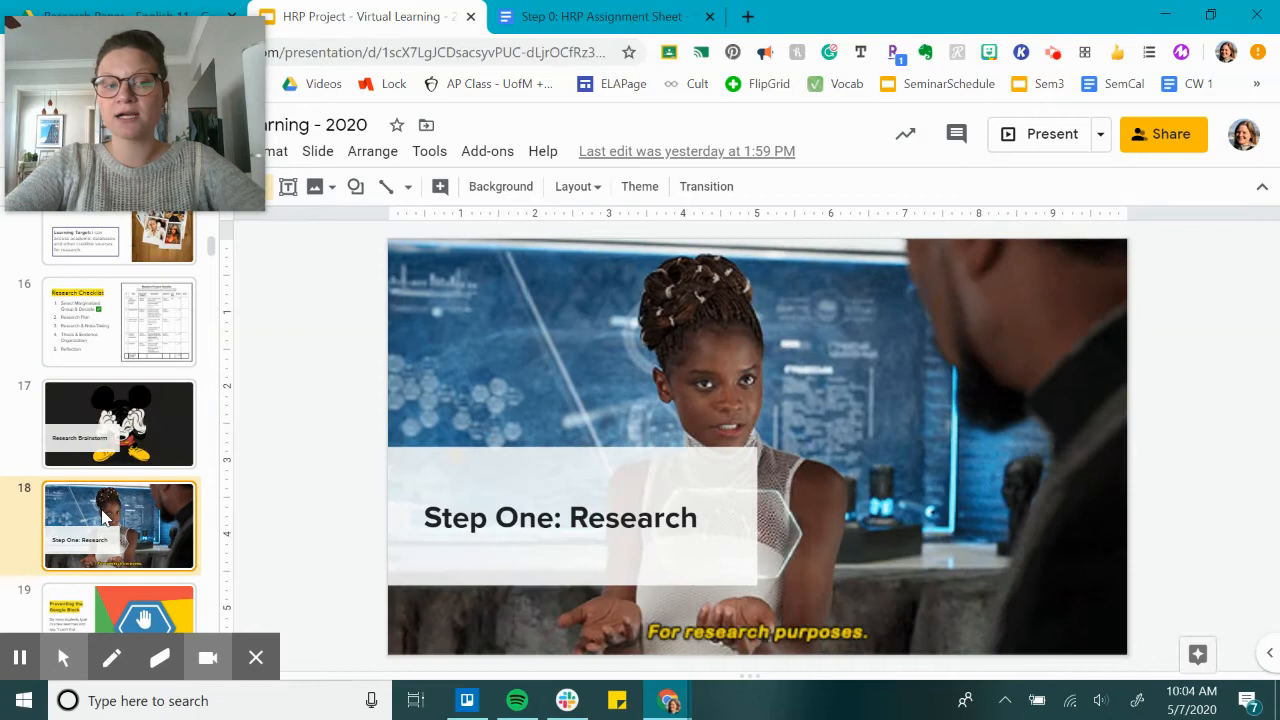
Step: Advance the deck to slide 19, Preventing the Google Block
scroll("down", 3)
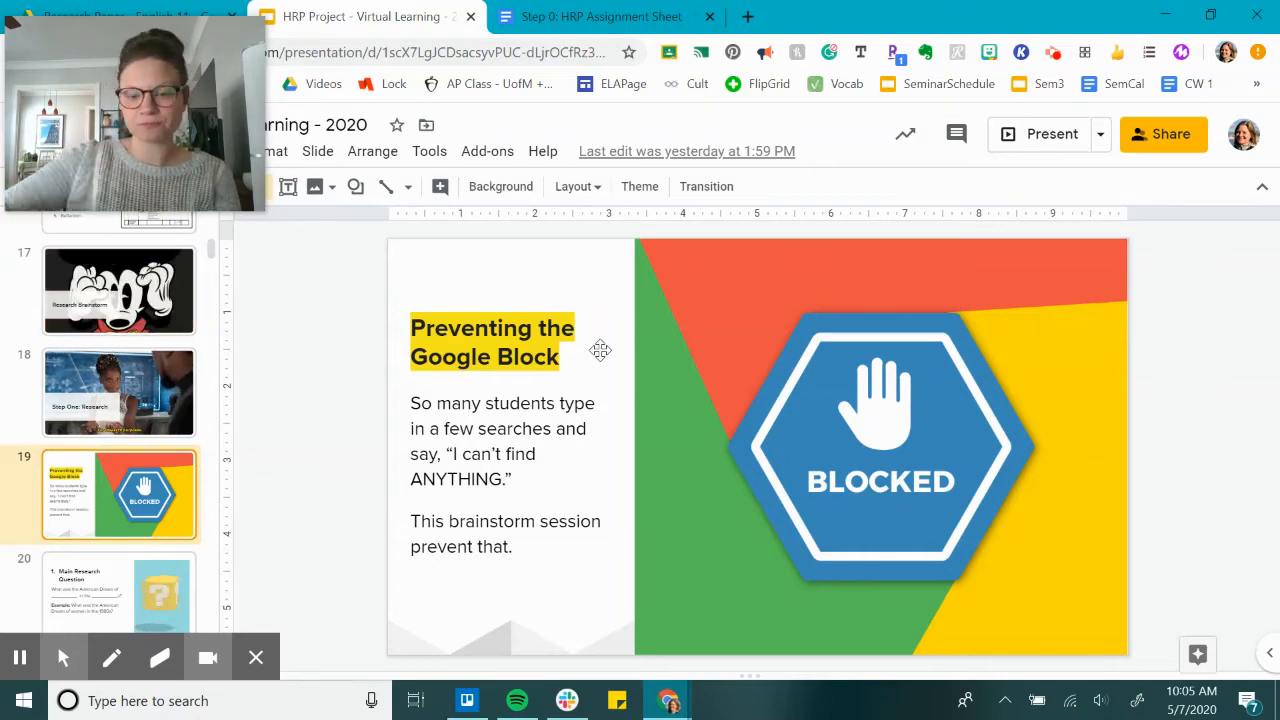
left_click(120, 568)
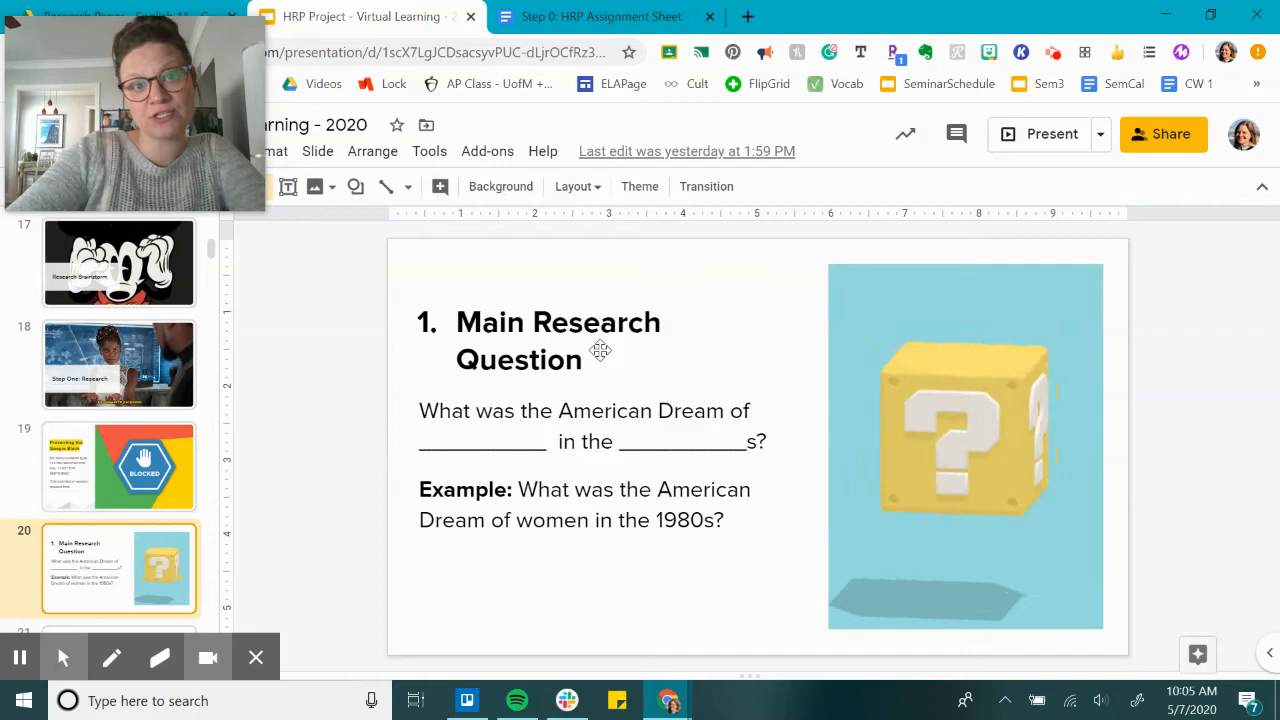
Step: Bring the Step 0 HRP Assignment Sheet document back on screen
left_click(590, 16)
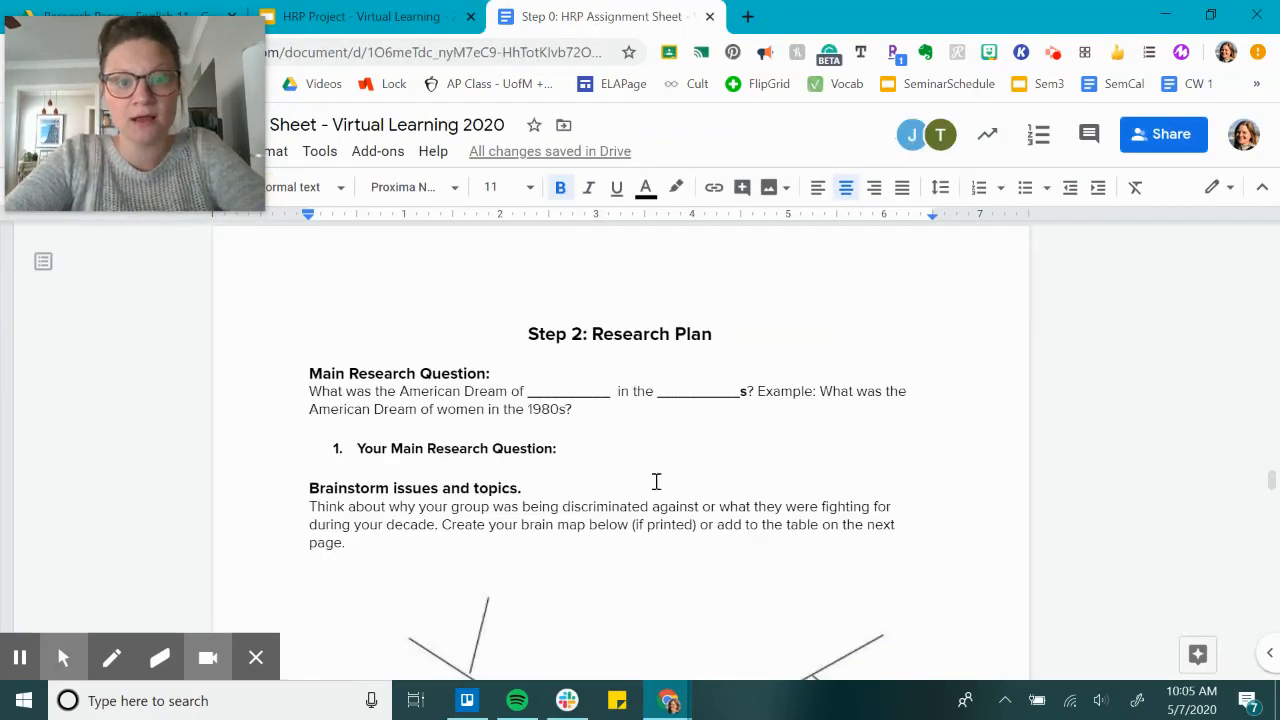
Step: Place the cursor after 'Your Main Research Question:' and scroll to the brain map diagram
left_click(562, 448)
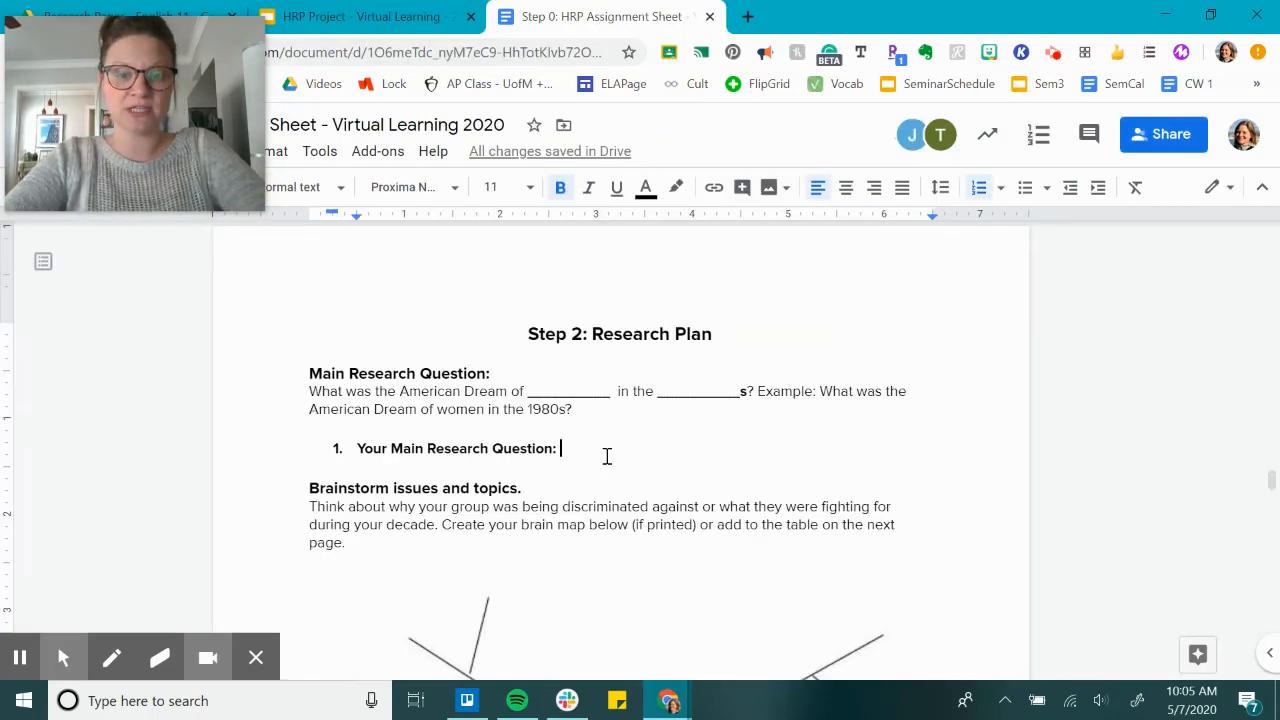
scroll("down", 3)
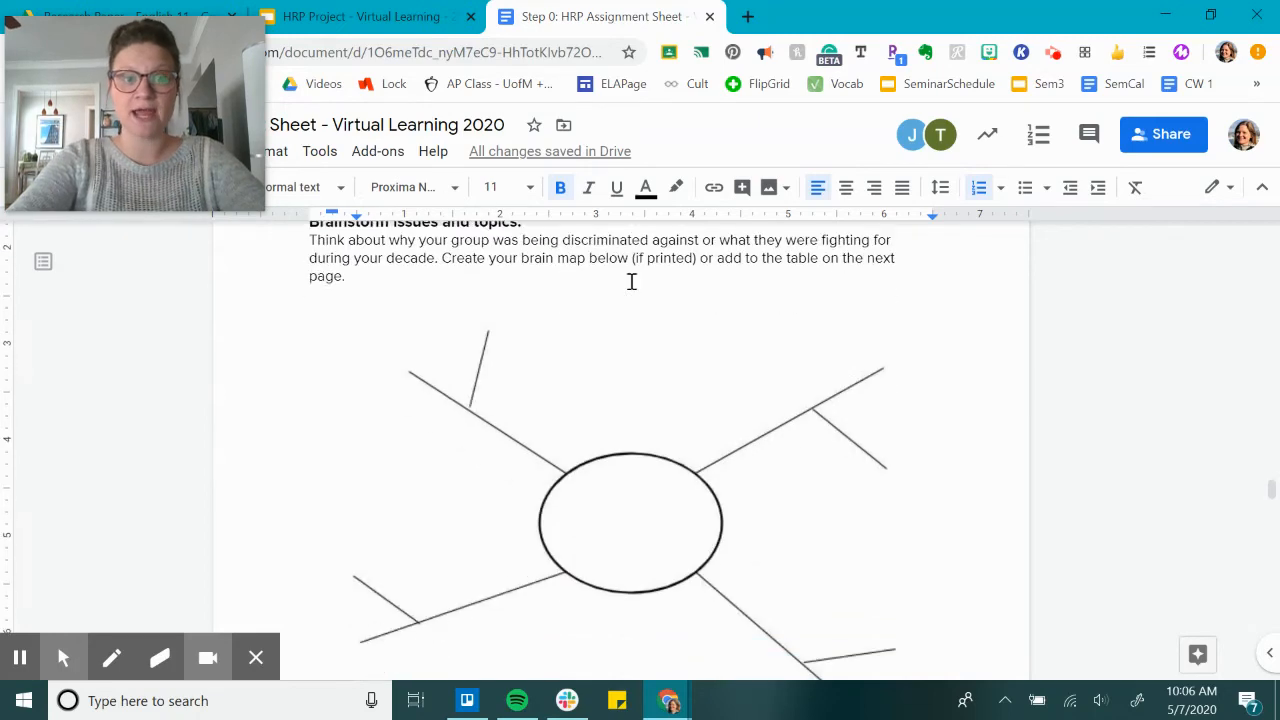
Step: Revisit the brain map branches, then scroll to the Brain Map Grid heading
scroll("up", 3)
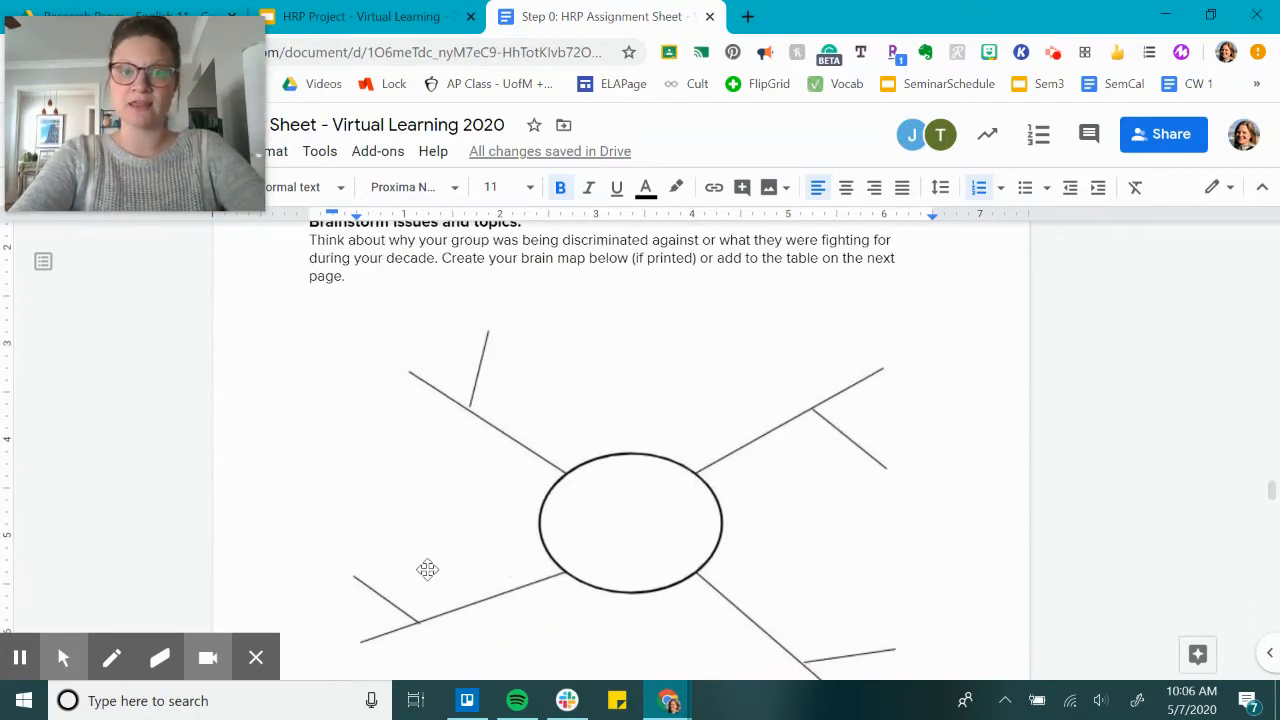
mouse_move(612, 494)
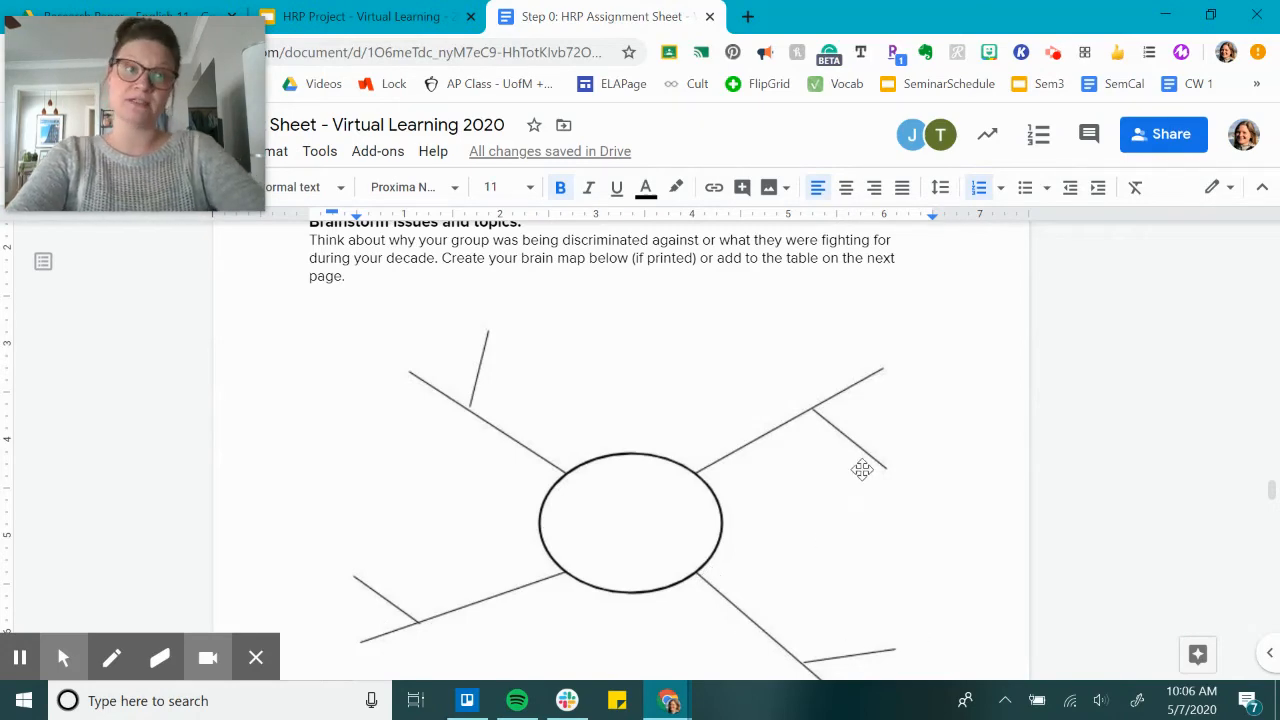
scroll("down", 3)
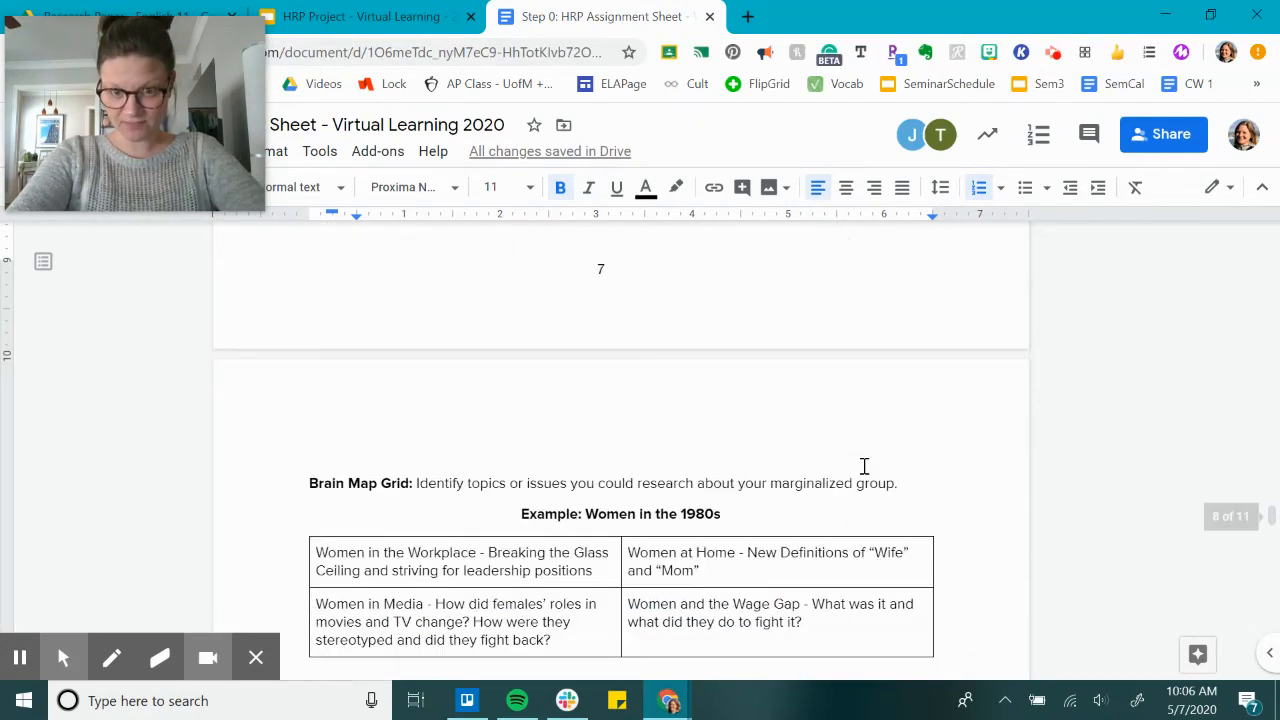
Step: Scroll through the Women in the 1980s example grid to the blank Your Turn table
scroll("down", 3)
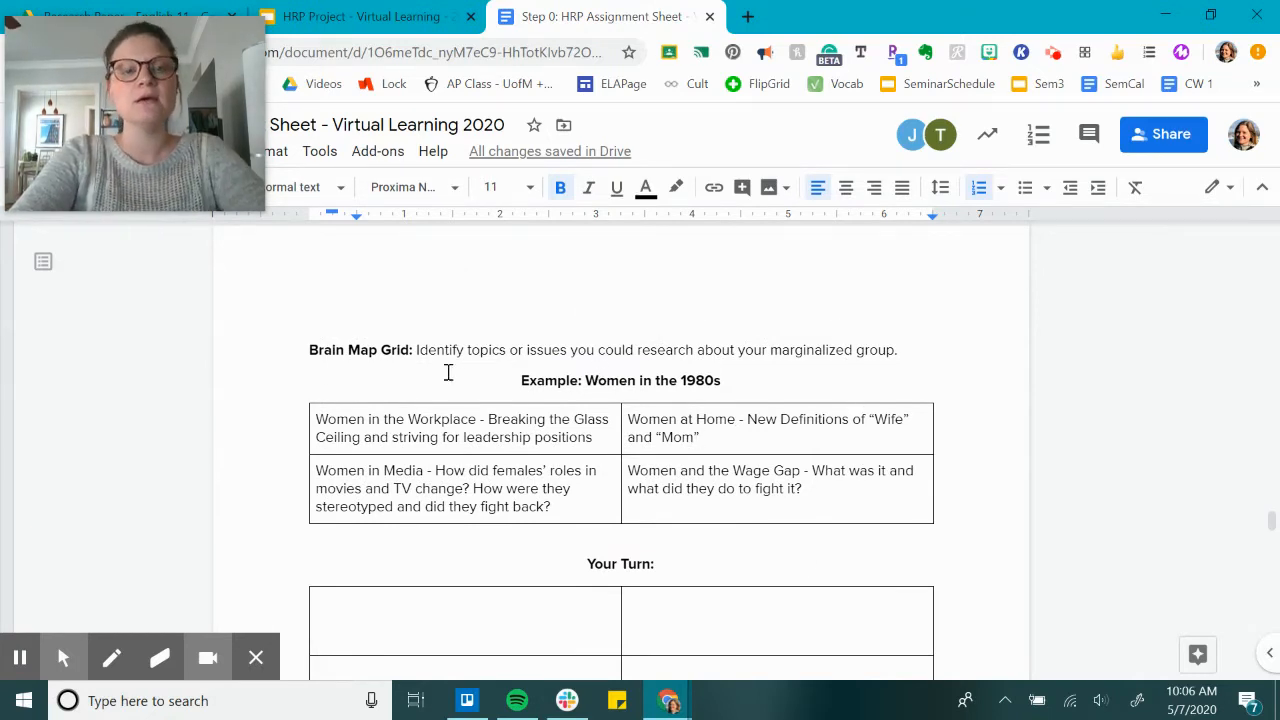
scroll("down", 3)
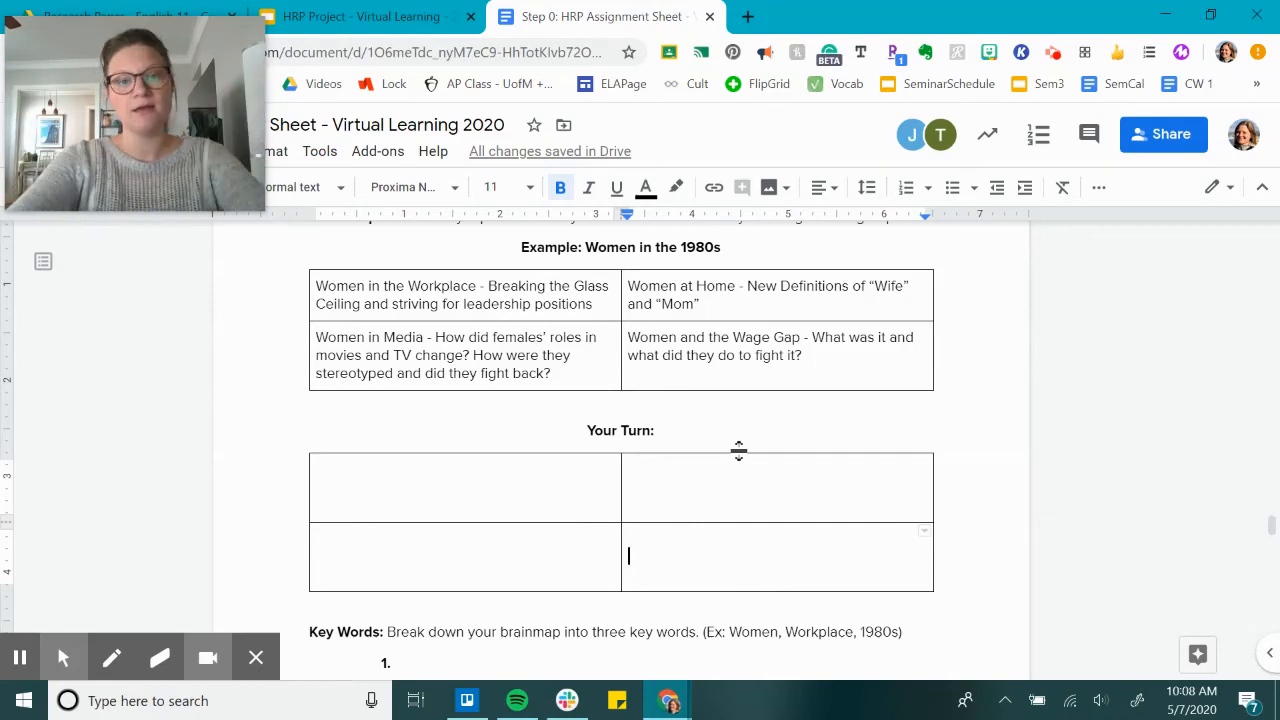
Step: Reach the Key Words list, select a blank numbered entry to fill, and show the Search Terms examples
scroll("down", 3)
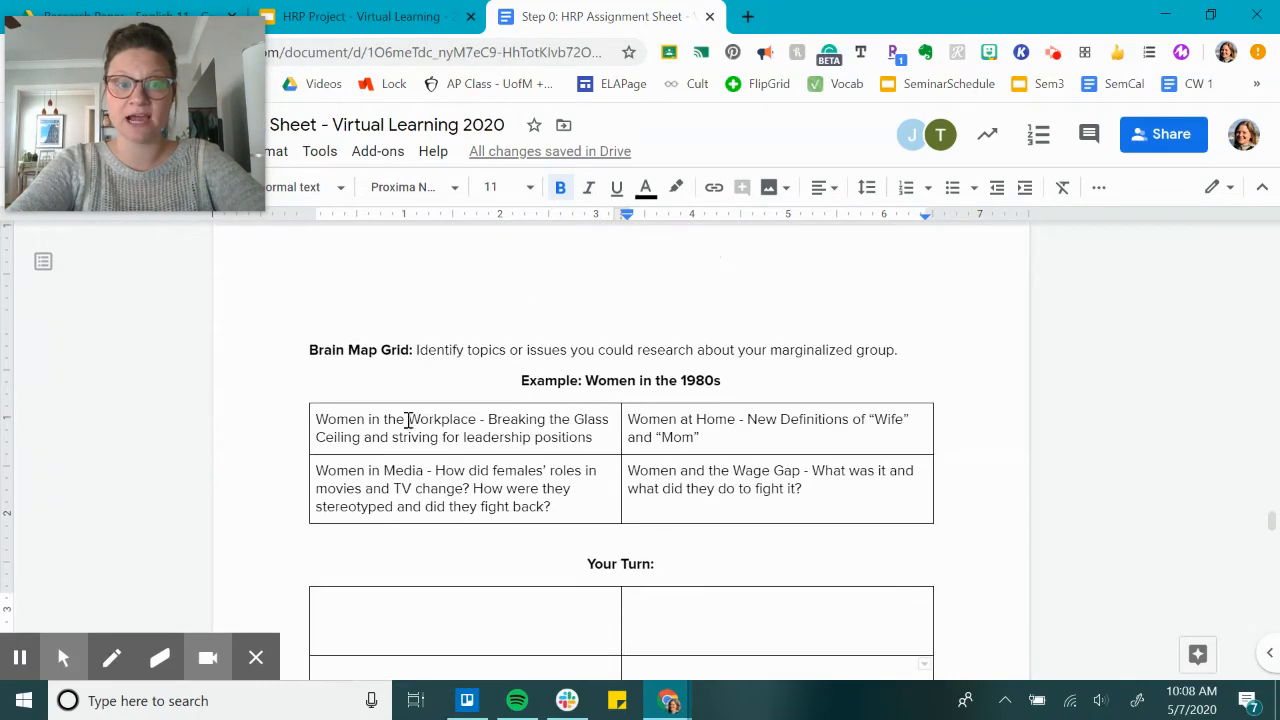
left_click_drag(372, 436, 564, 436)
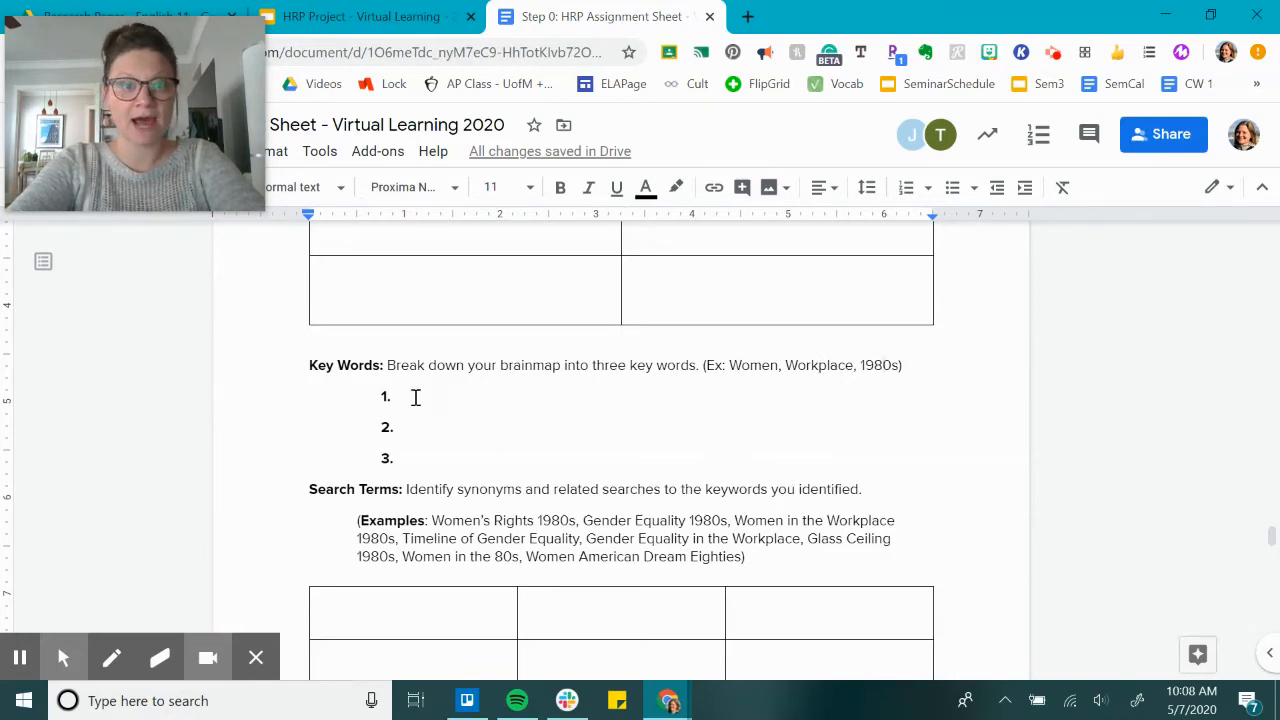
left_click(410, 428)
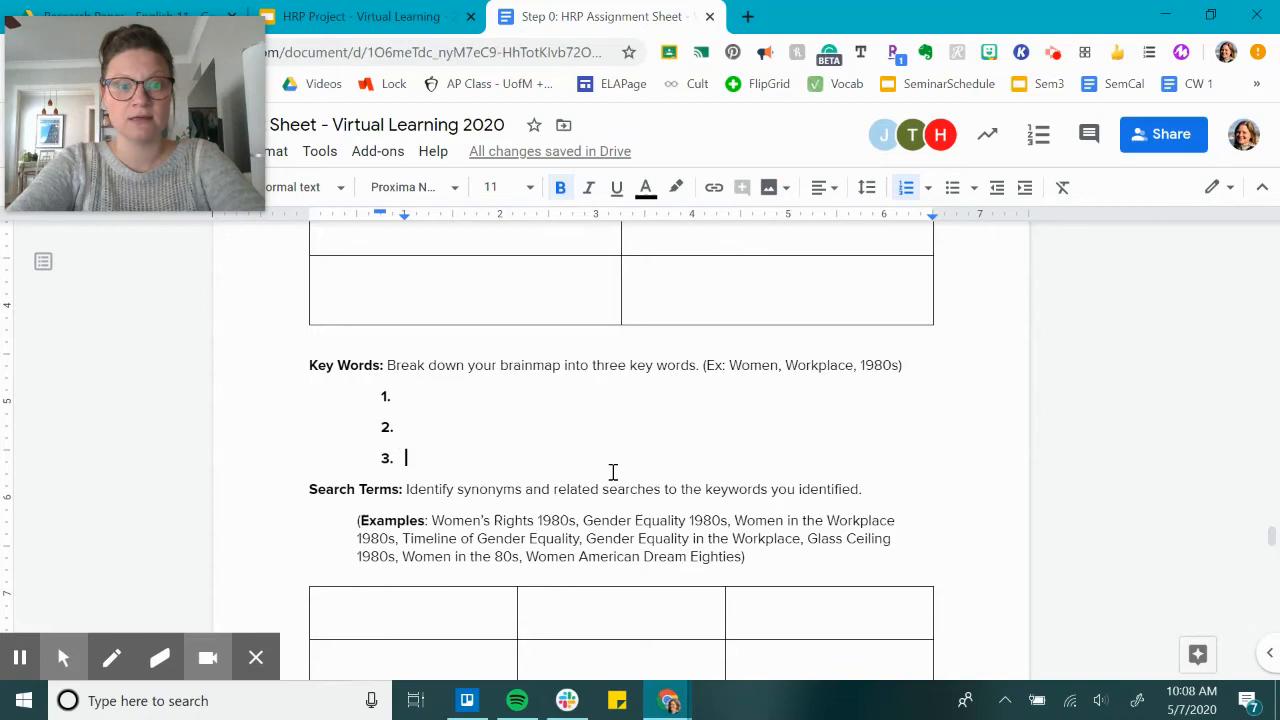
mouse_move(920, 540)
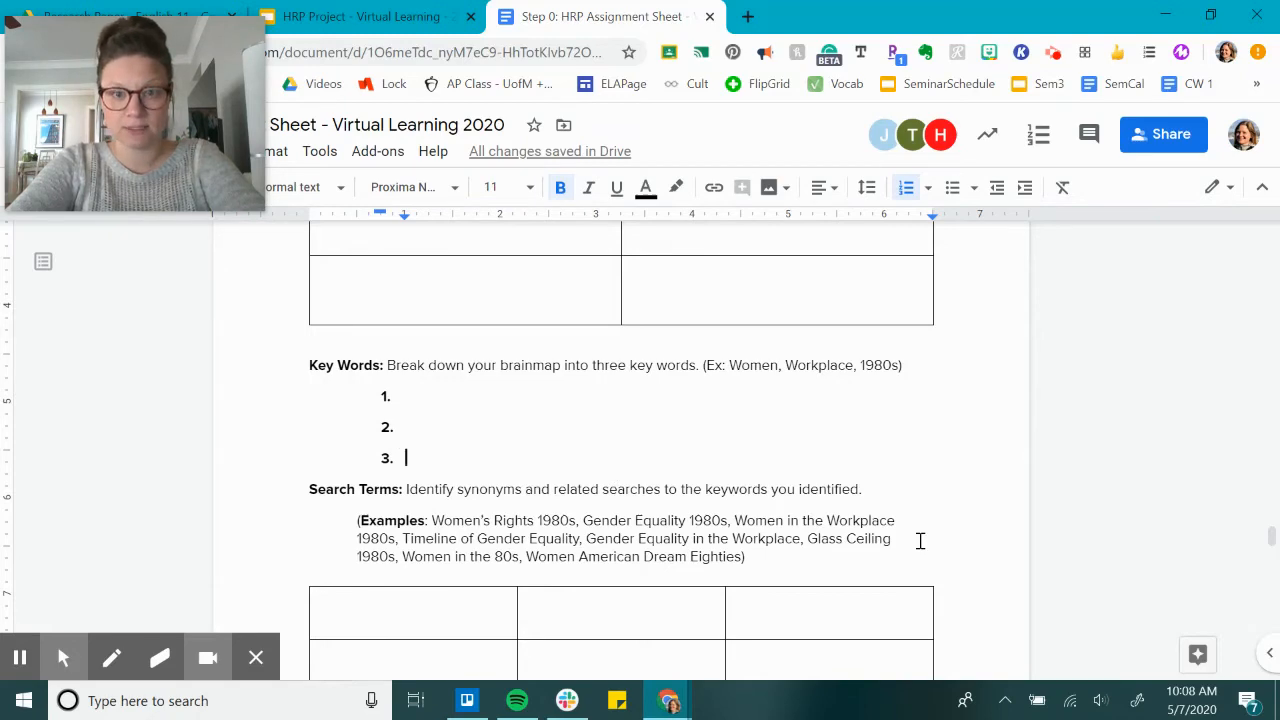
scroll("down", 3)
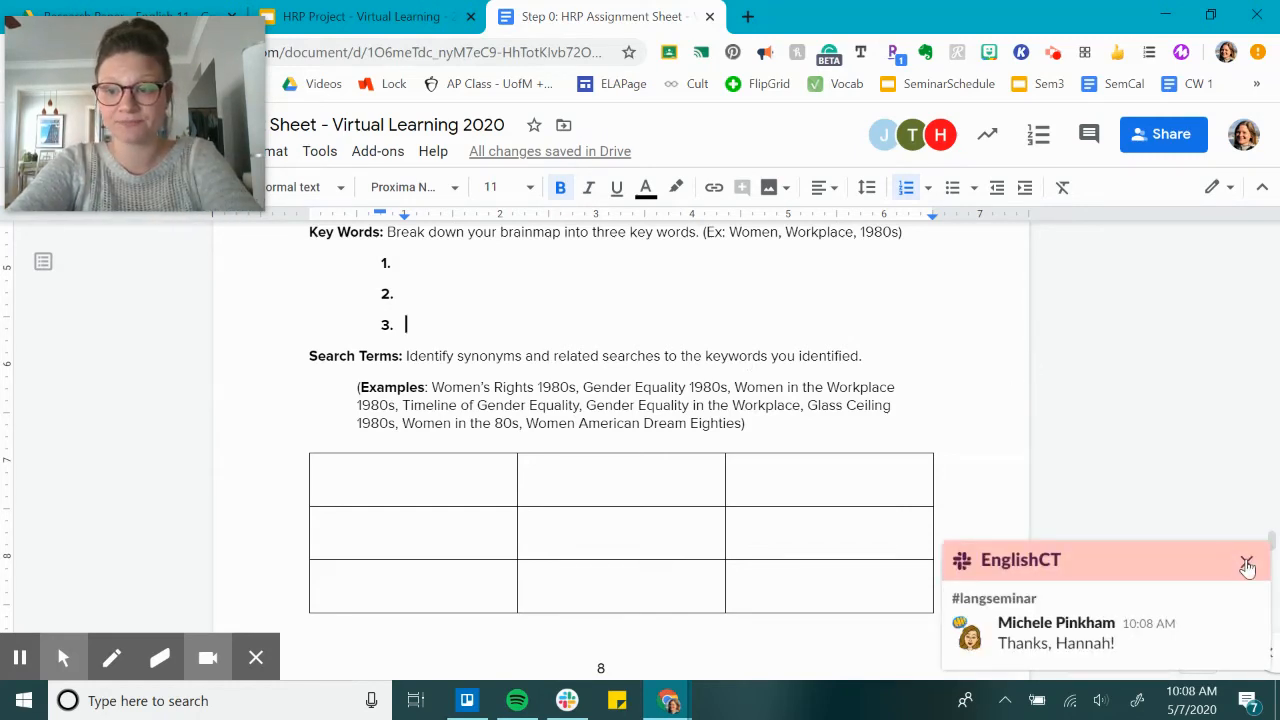
Step: Dismiss the Slack notification and highlight the Search Terms example text
left_click(1248, 564)
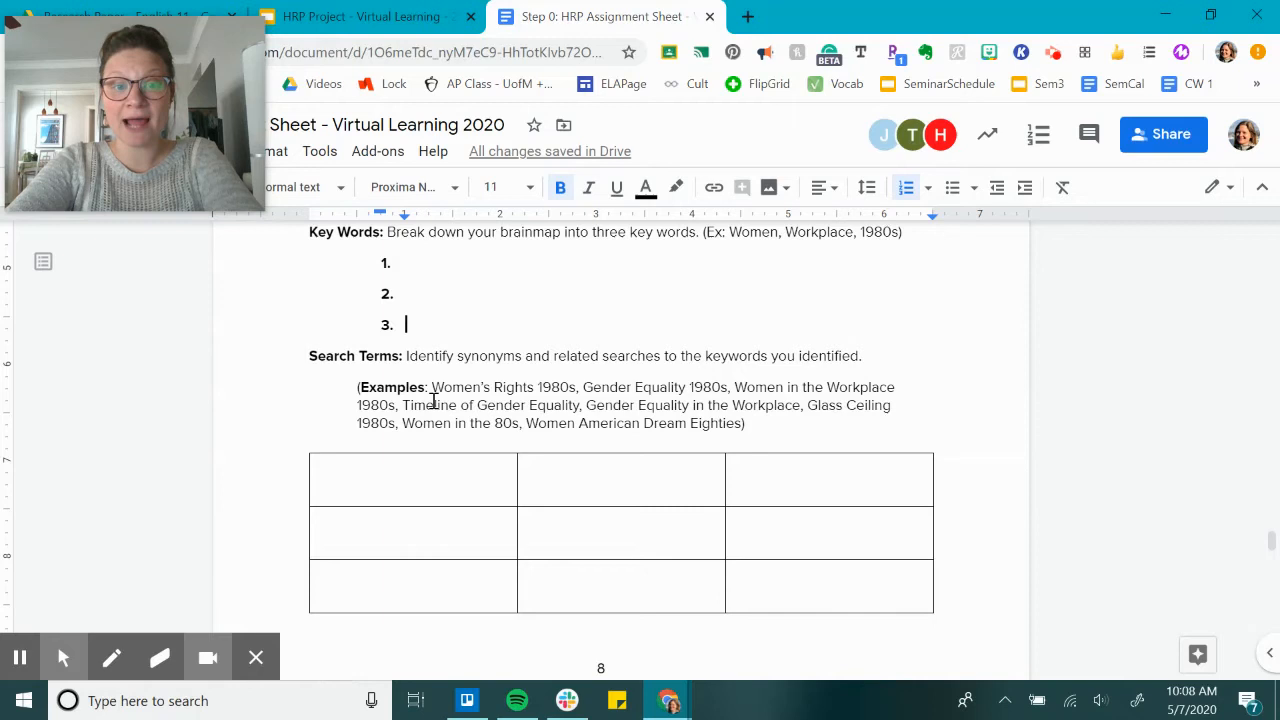
left_click_drag(432, 388, 744, 424)
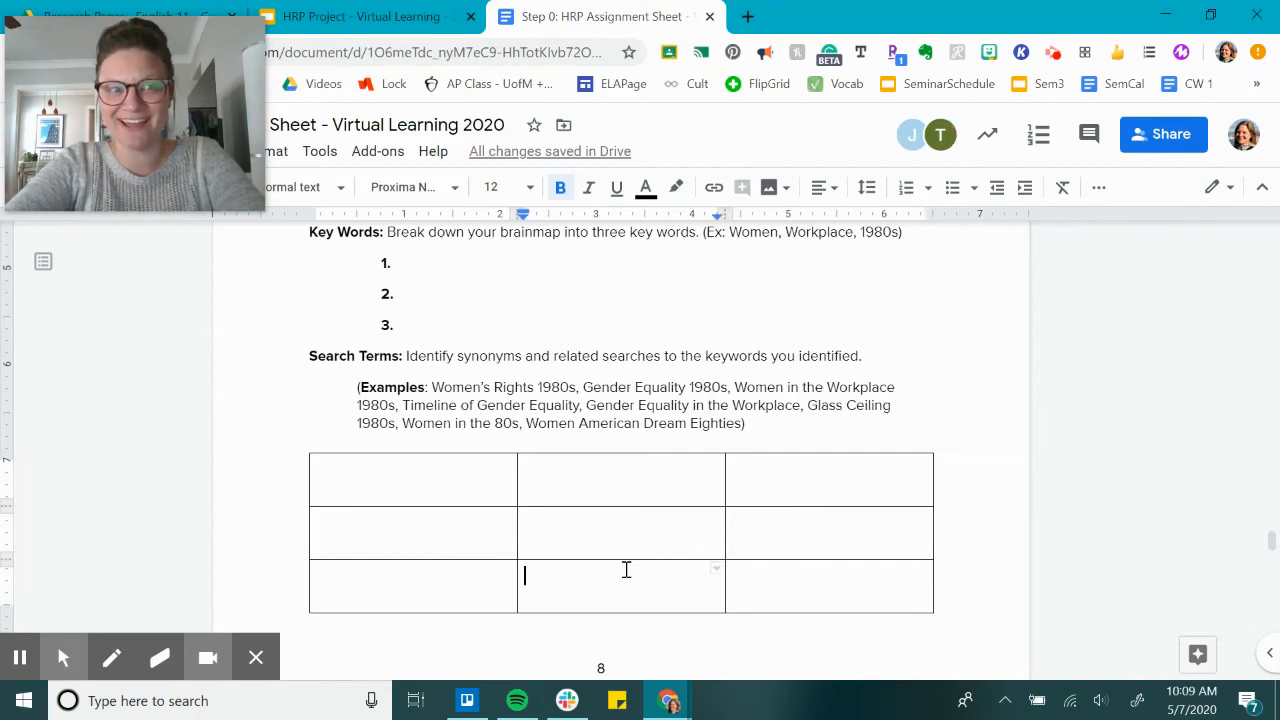
mouse_move(732, 316)
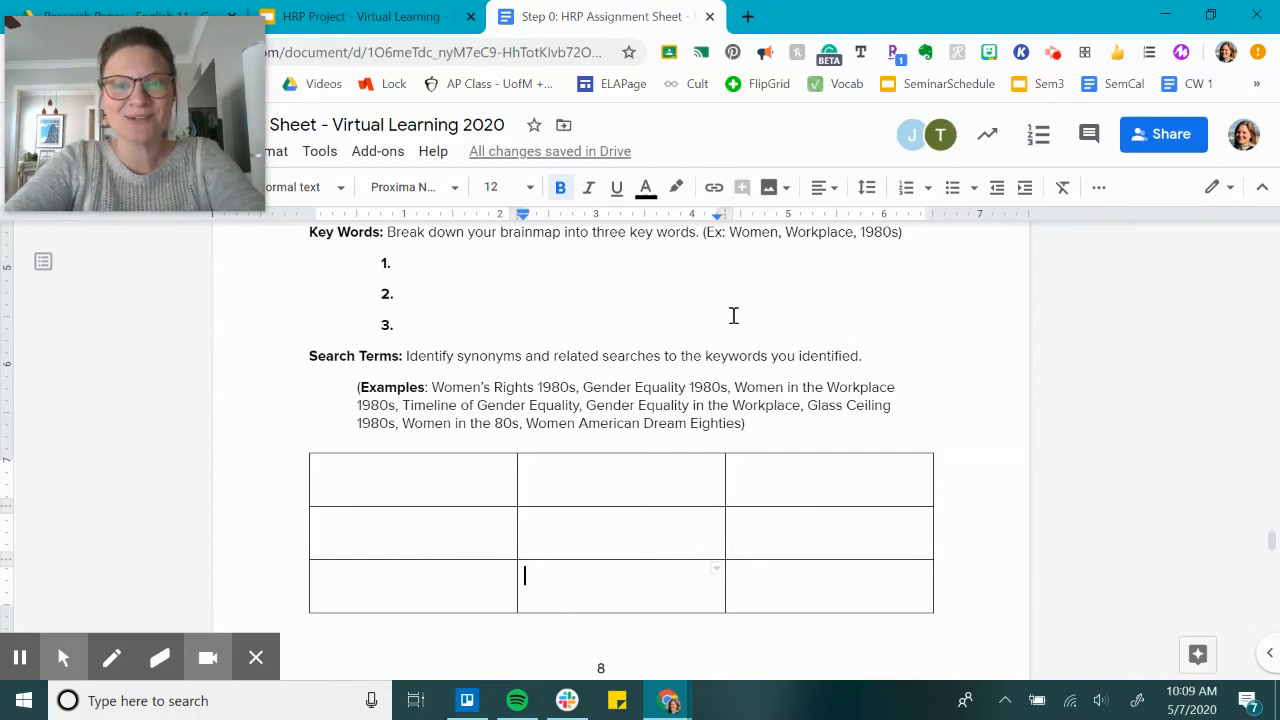
mouse_move(660, 334)
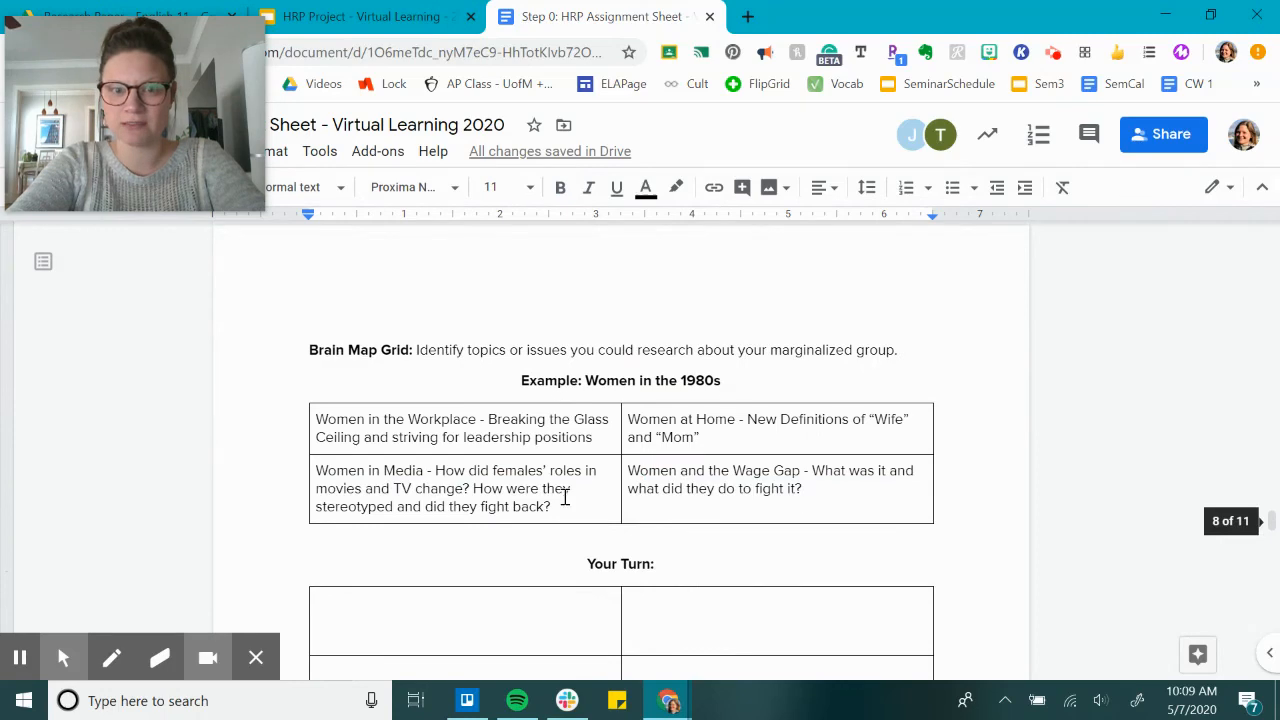
Step: Scroll past the Search Terms table and return to the Slides deck at the Submit to Classroom slide
scroll("down", 3)
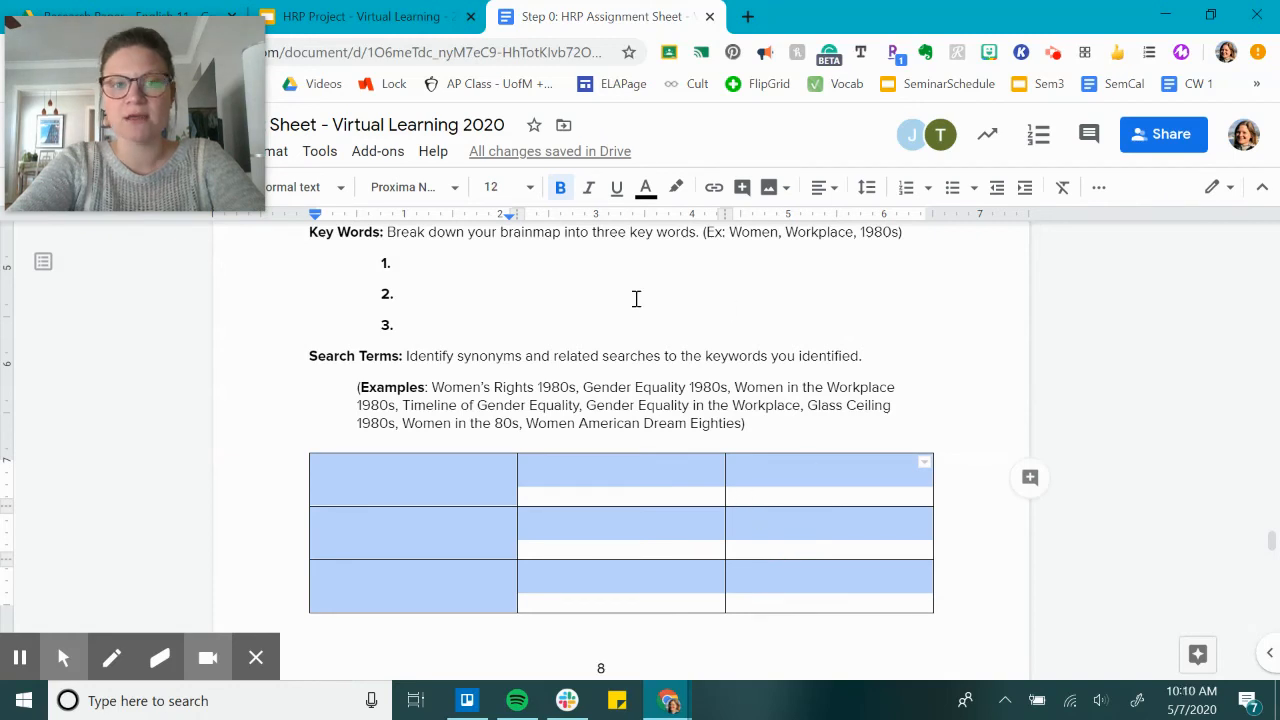
mouse_move(724, 354)
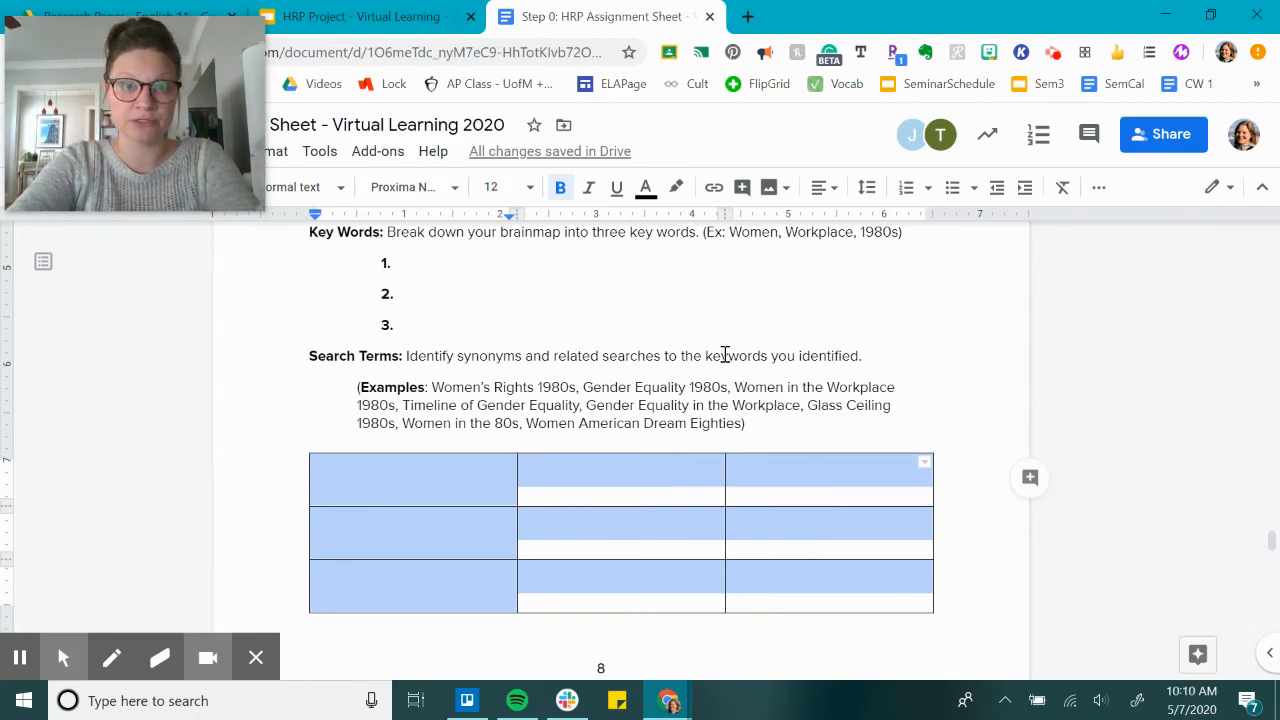
scroll("down", 3)
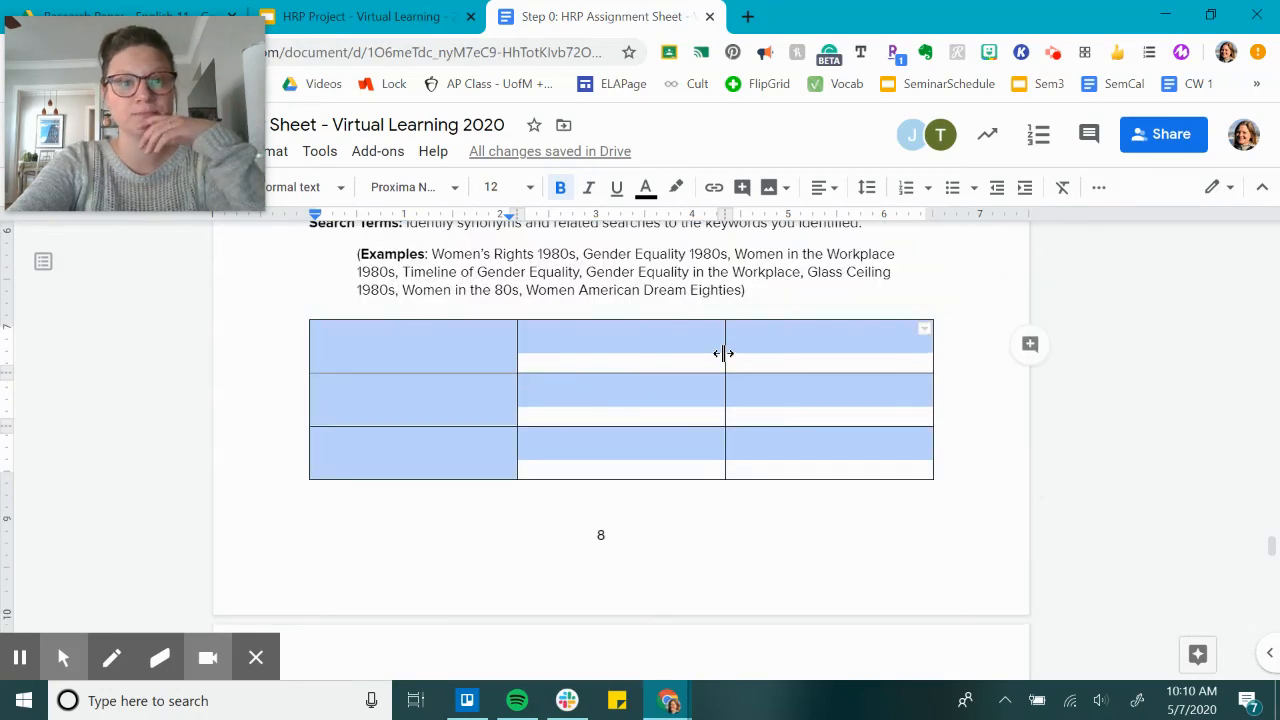
left_click(360, 16)
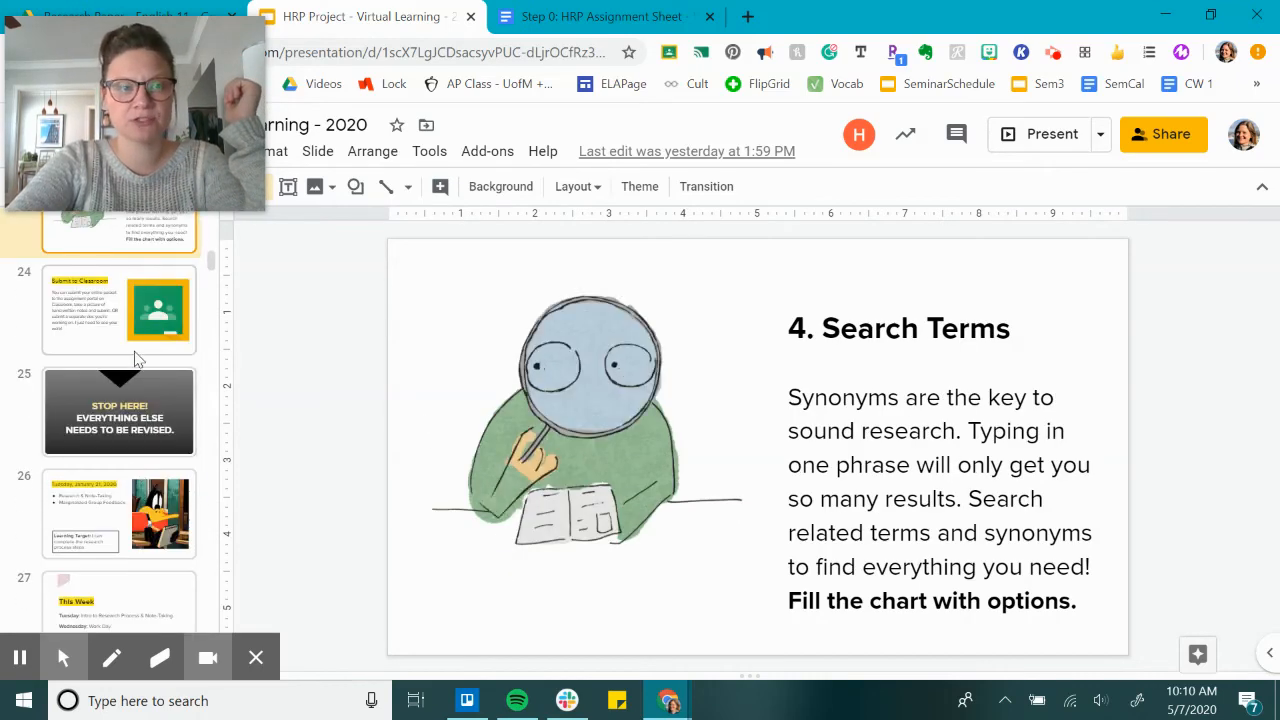
left_click(120, 308)
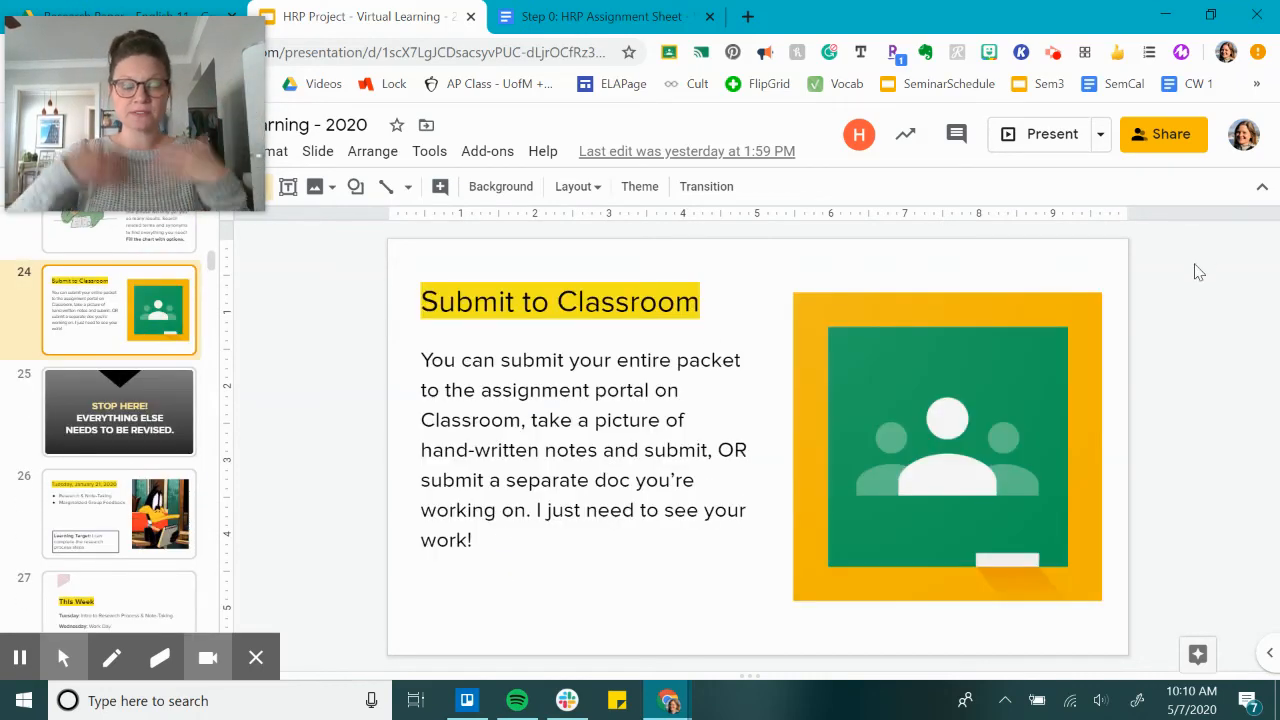